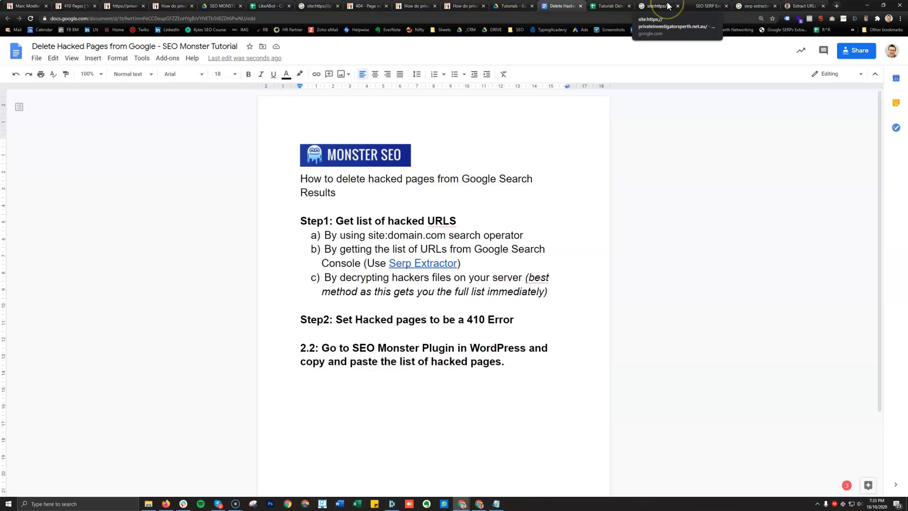
Point out the site:domain.com operator in step 1a, then bring up the SEO Monster 410 tab
right_click(441, 221)
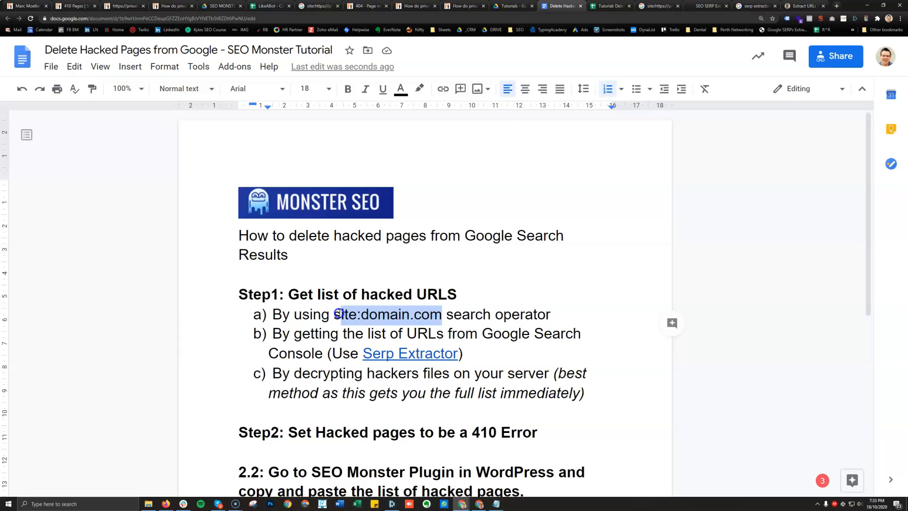
click(74, 6)
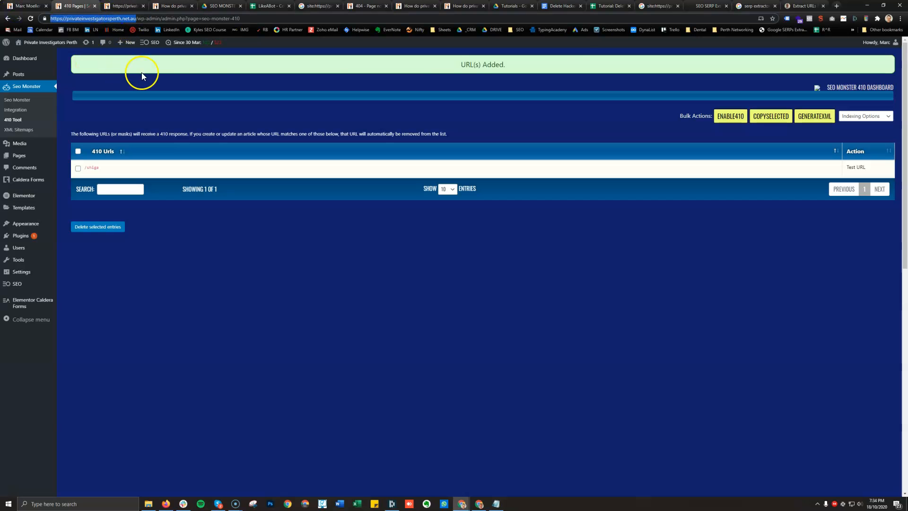
Show the site:privateinvestigatorsperth.net.au results and scroll the 57 listings to the Japanese spam pages
click(835, 6)
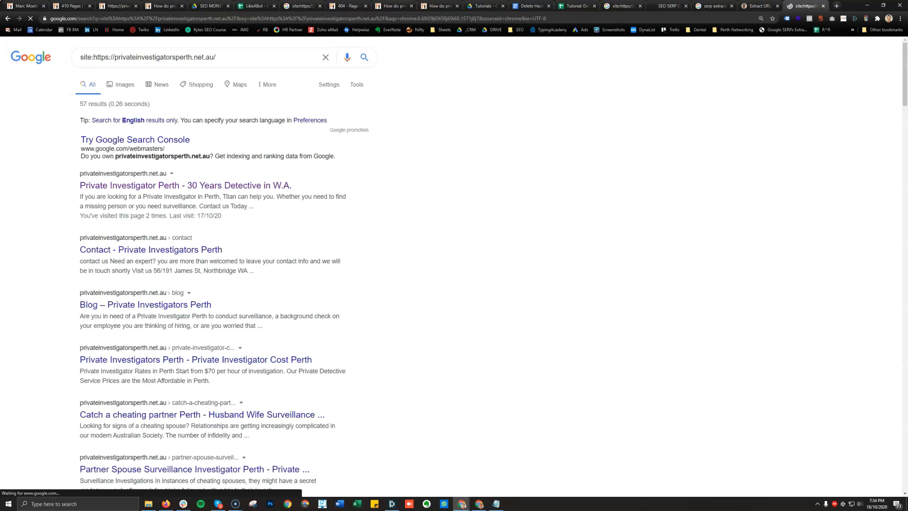
key(ctrl+plus)
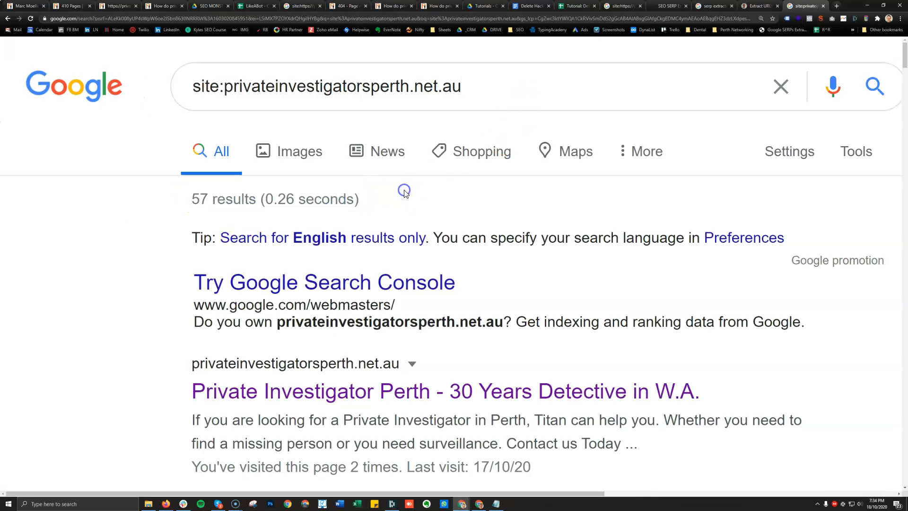
mouse_move(152, 224)
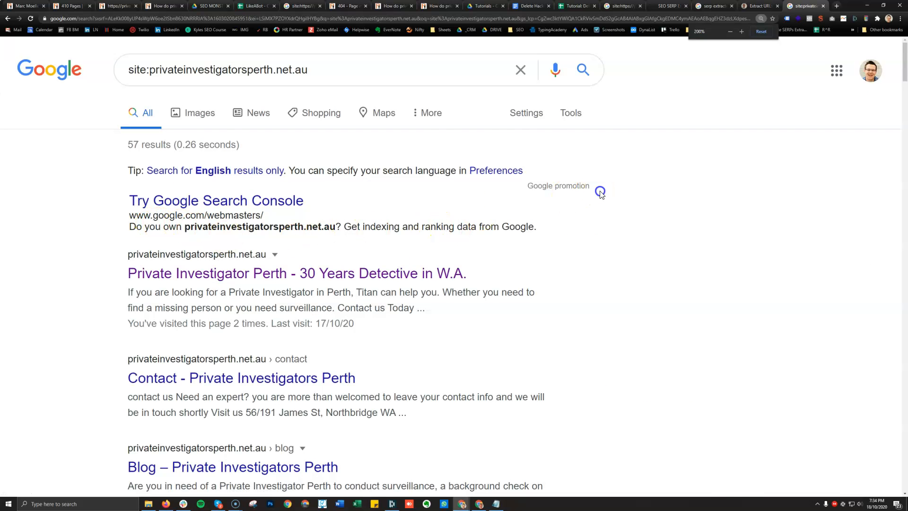
scroll(down, 3)
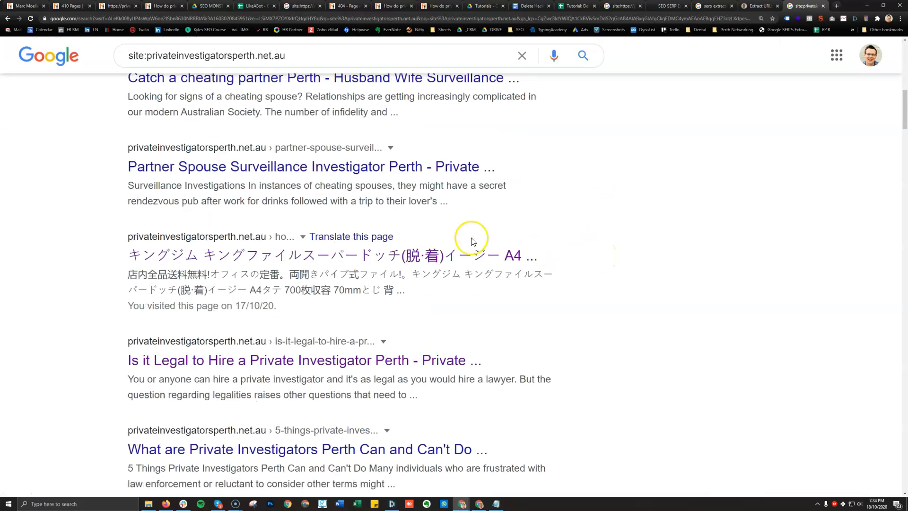
scroll(down, 3)
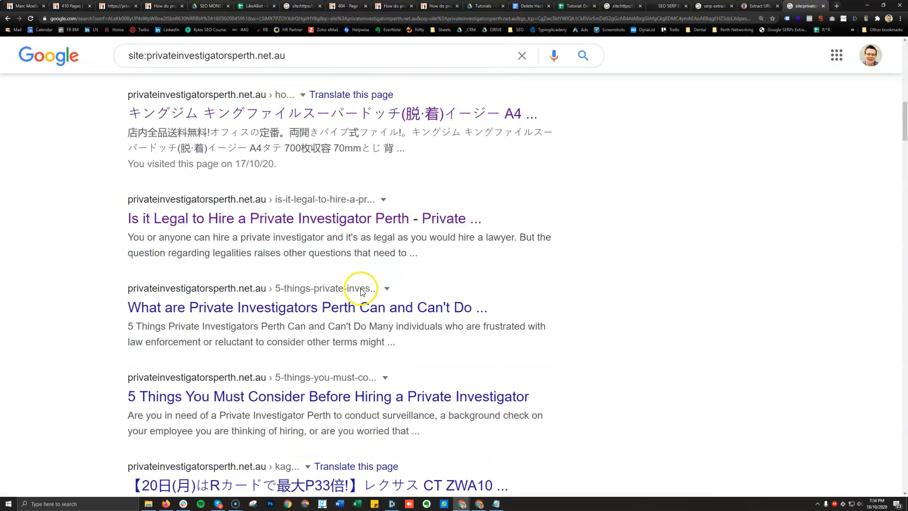
scroll(down, 3)
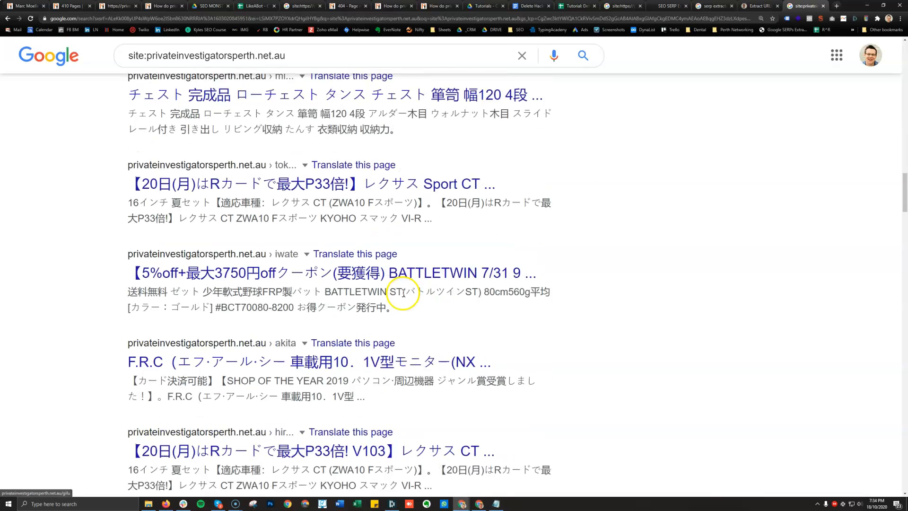
scroll(down, 3)
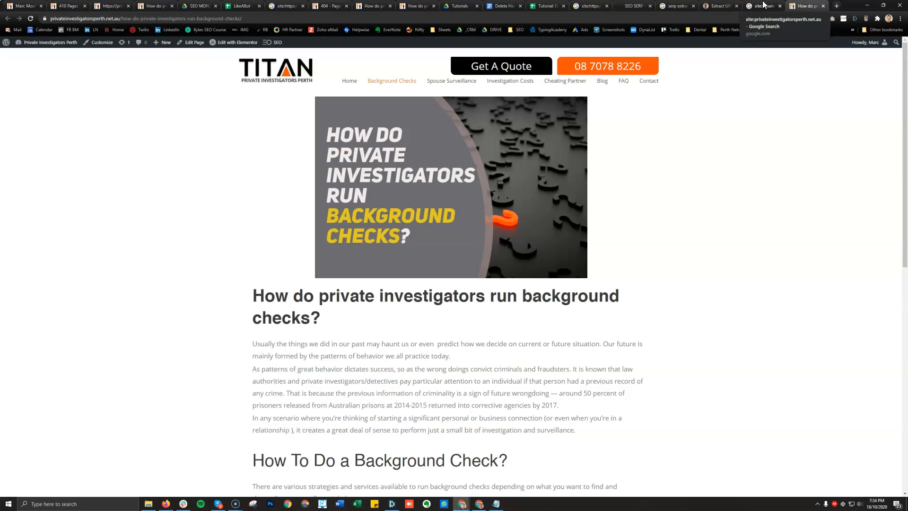
Open the chrisains.com guide on extracting URLs from Google results and scroll through it
click(764, 6)
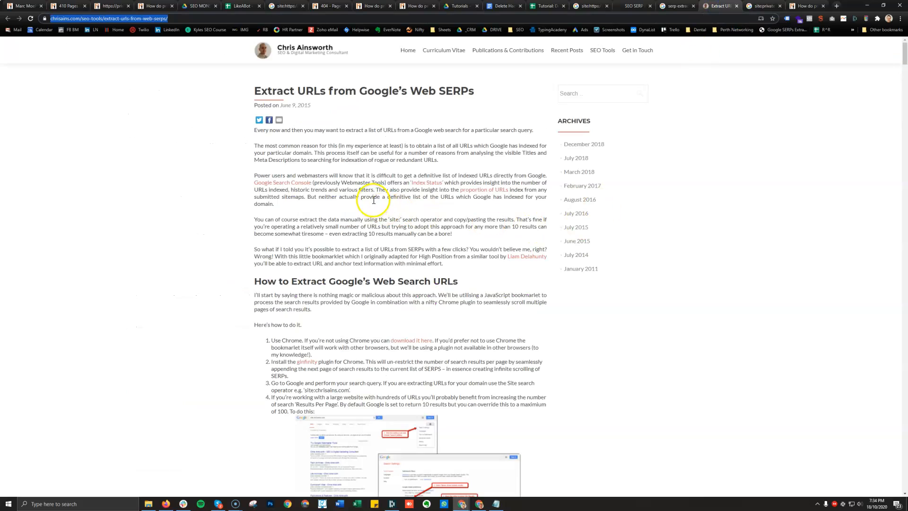
scroll(down, 3)
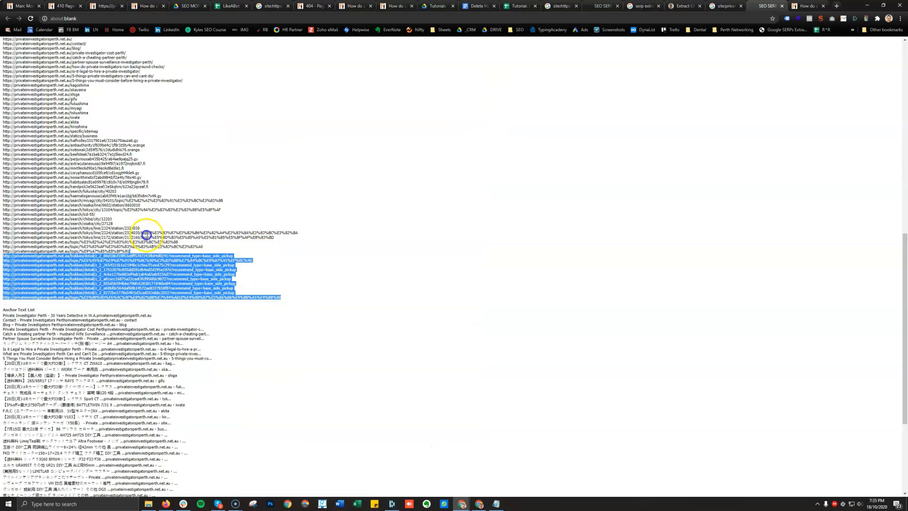
Scroll the SERP Extractor URL list and select the hacked URLs
scroll(down, 3)
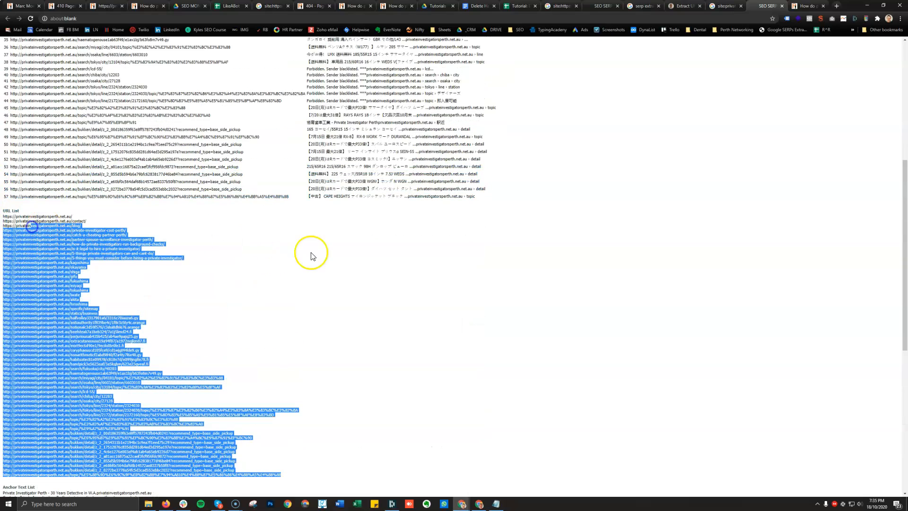
click(516, 6)
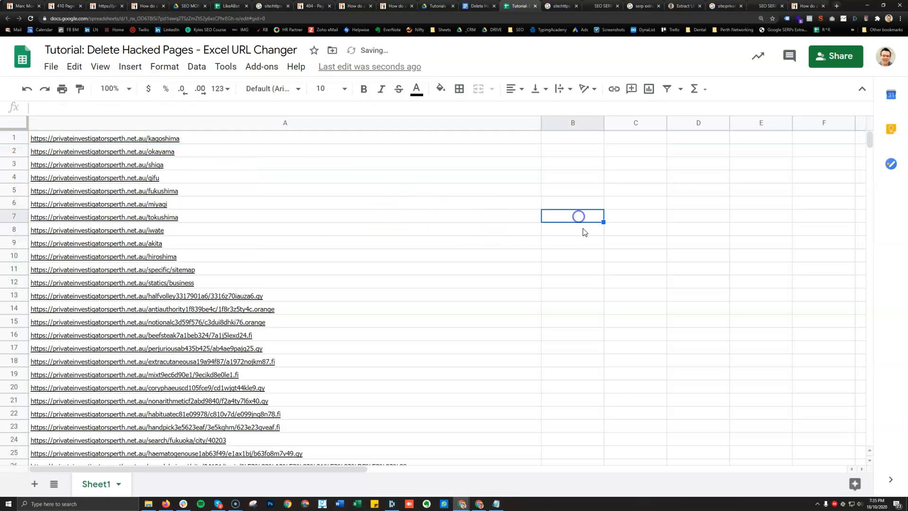
Copy the 48 hacked URLs from column A and return to the Delete Hacked Pages doc
scroll(down, 3)
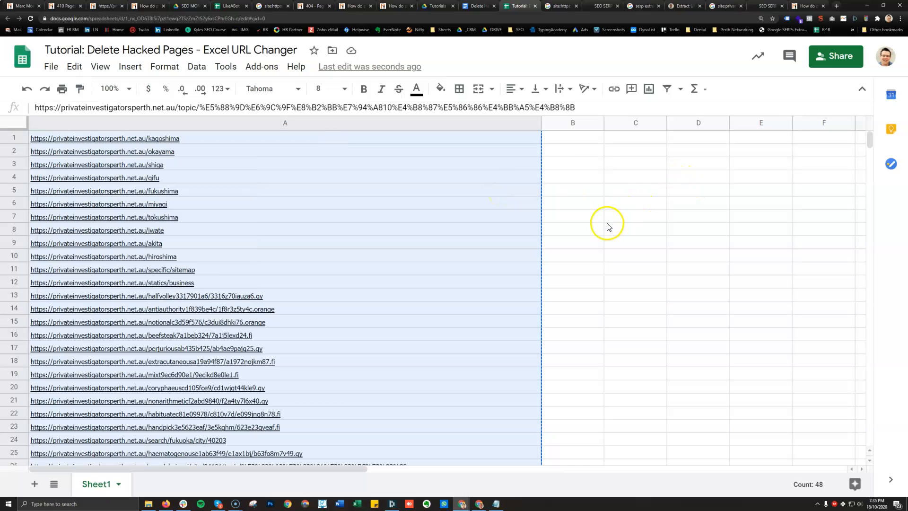
click(475, 6)
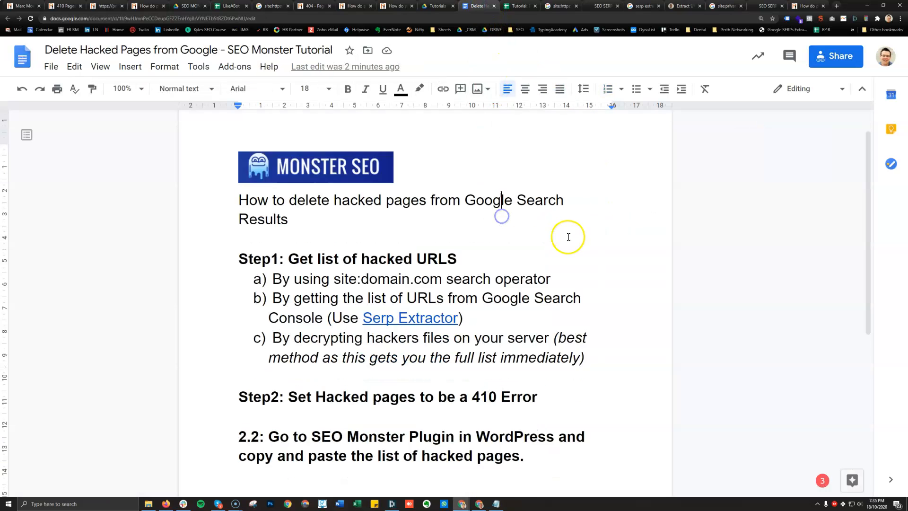
scroll(down, 3)
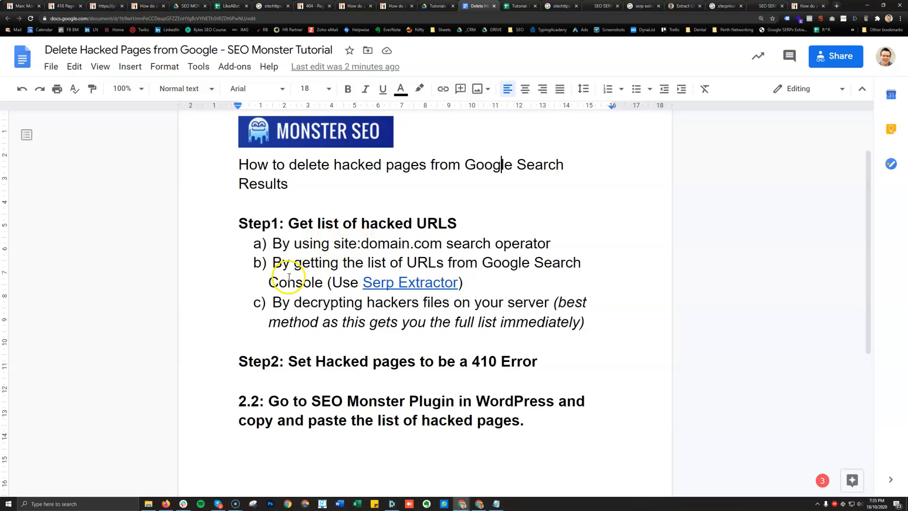
drag(273, 262, 462, 282)
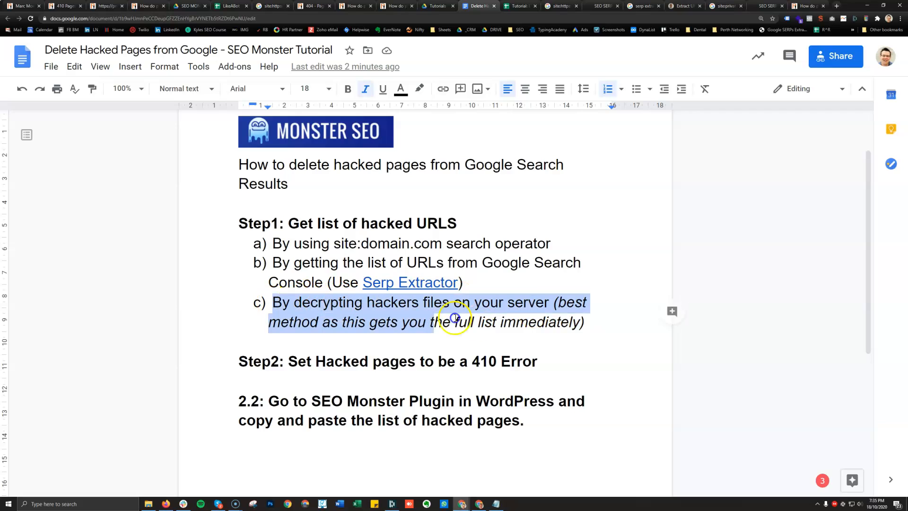
click(587, 321)
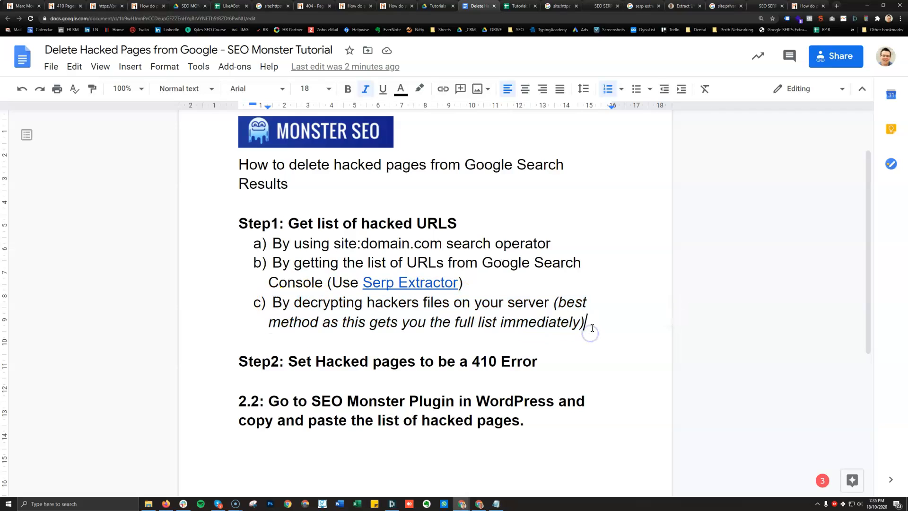
drag(311, 282, 585, 322)
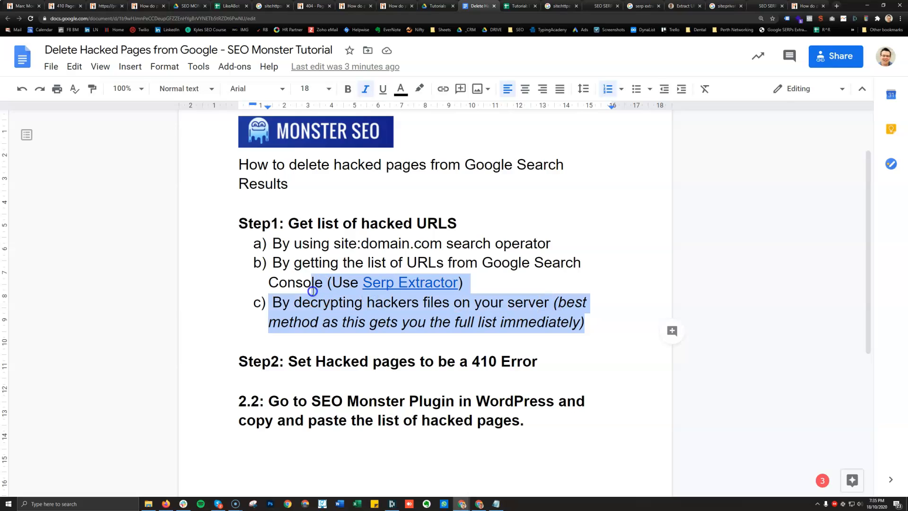
click(273, 302)
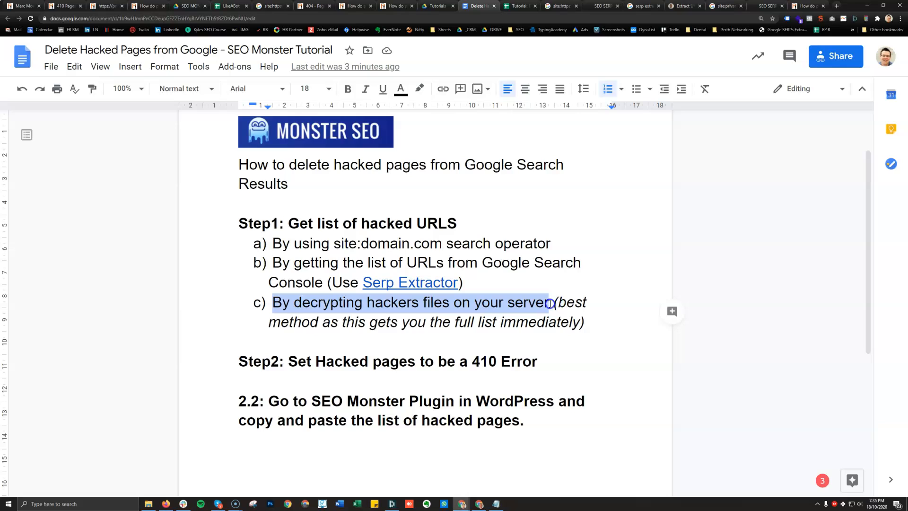
click(577, 302)
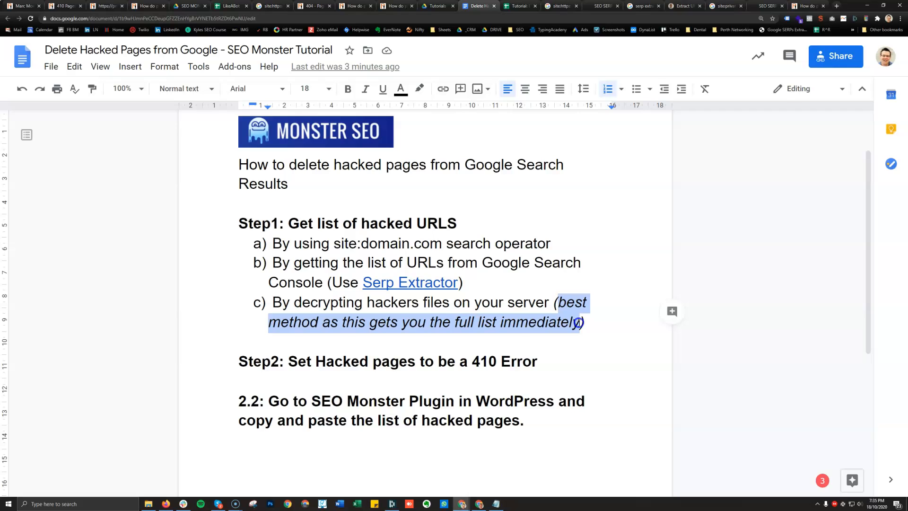
click(364, 88)
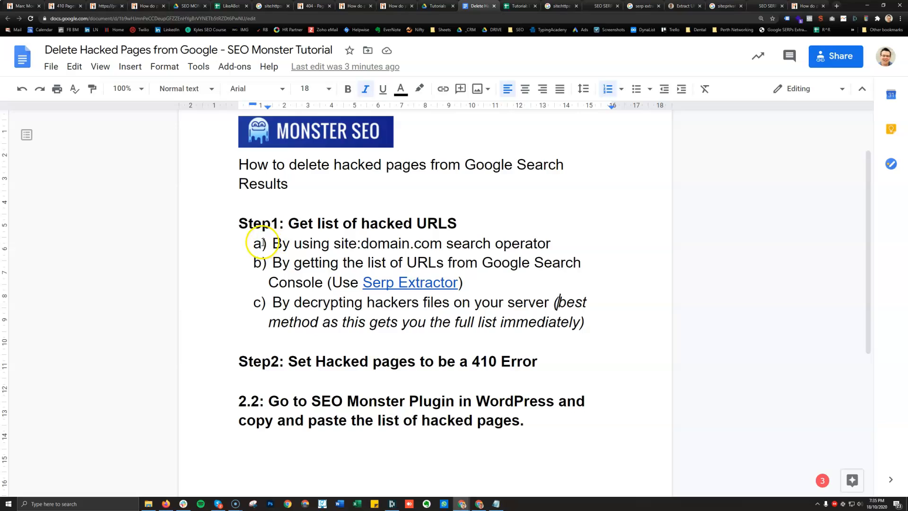
drag(272, 244, 551, 243)
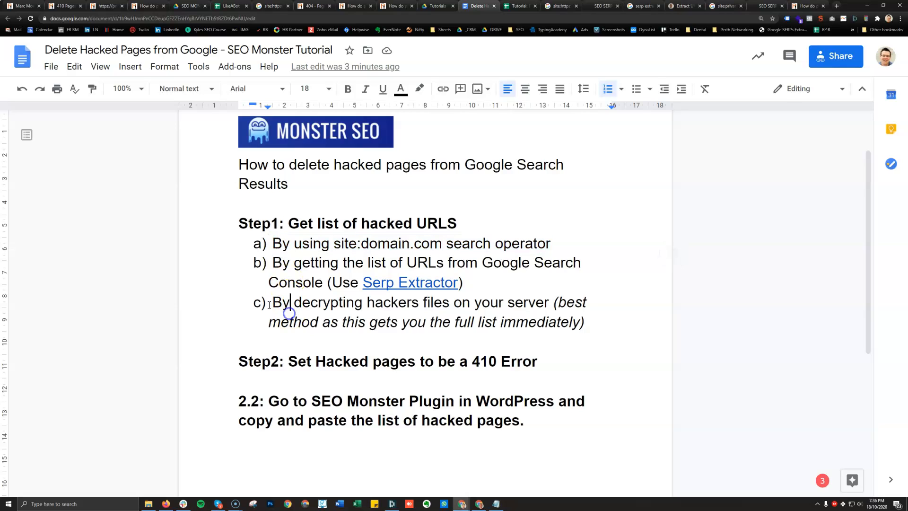
drag(272, 302, 590, 322)
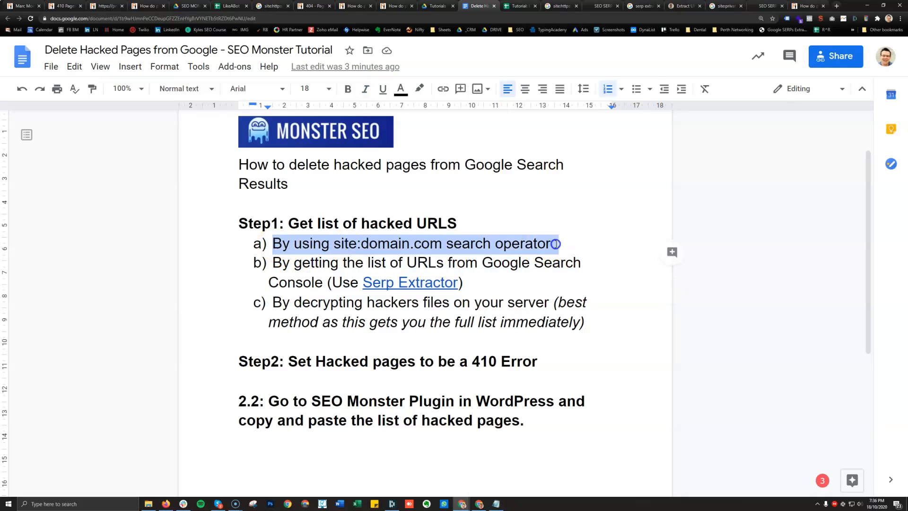
click(503, 262)
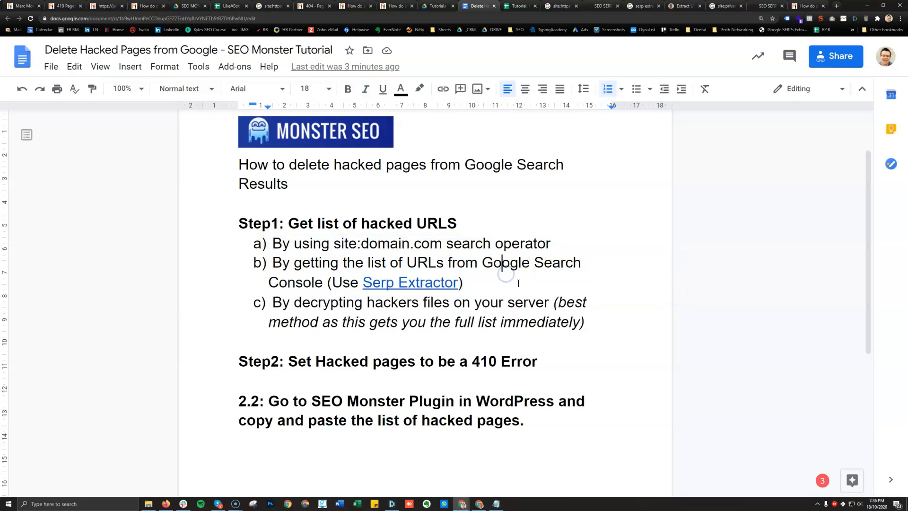
drag(272, 263, 418, 262)
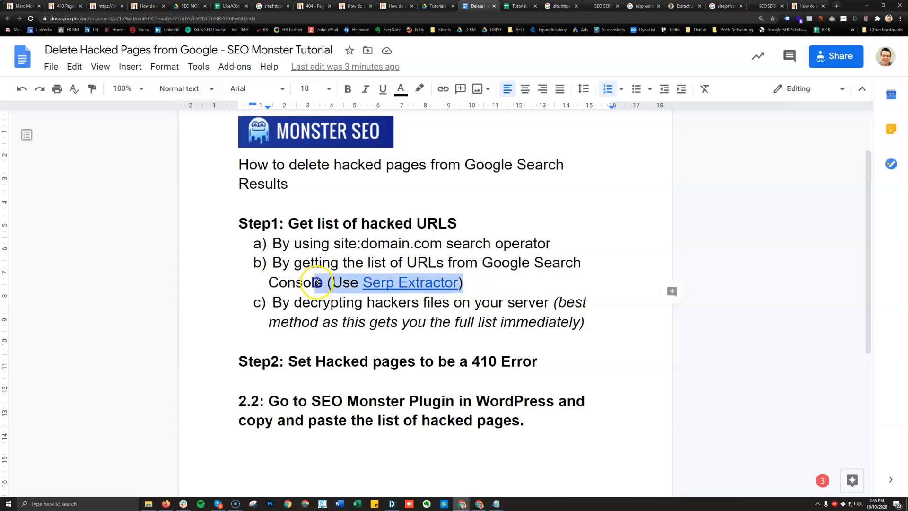
Move the '(Use Serp Extractor)' note into item a and reduce its size
key(Delete)
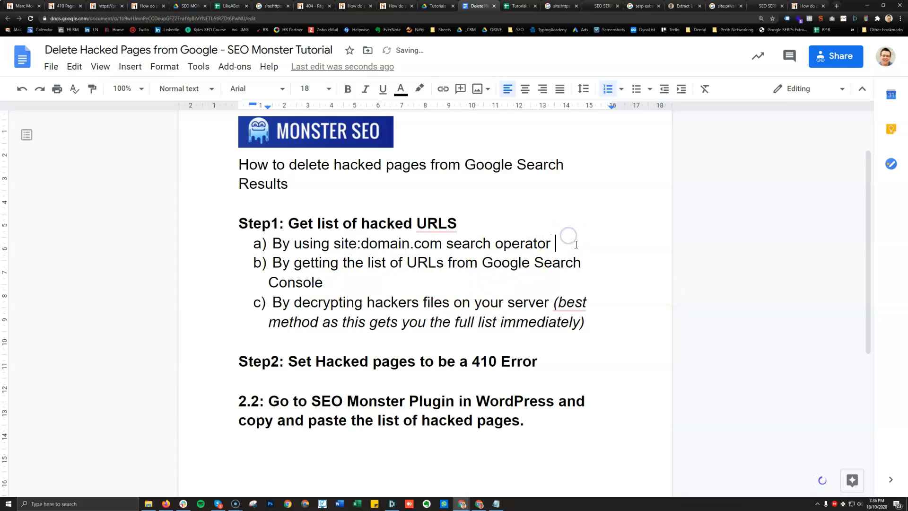
text((Use Serp Extractor))
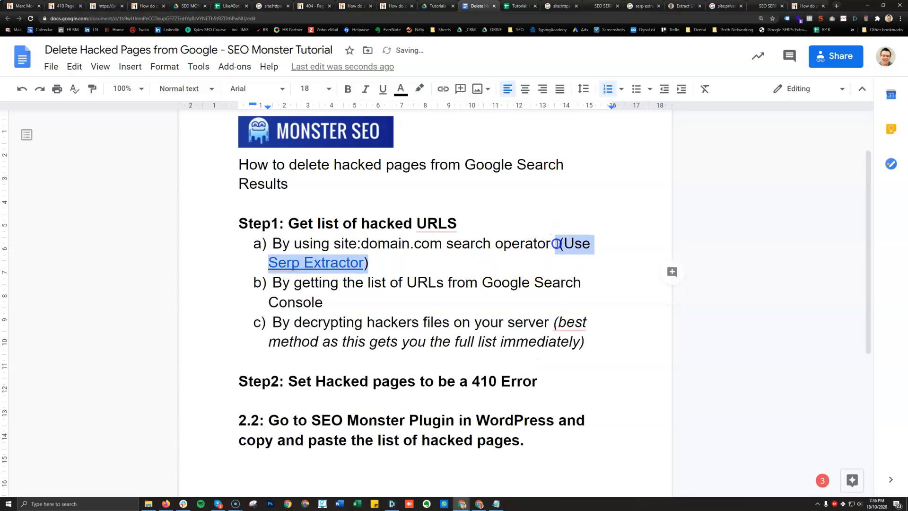
click(327, 88)
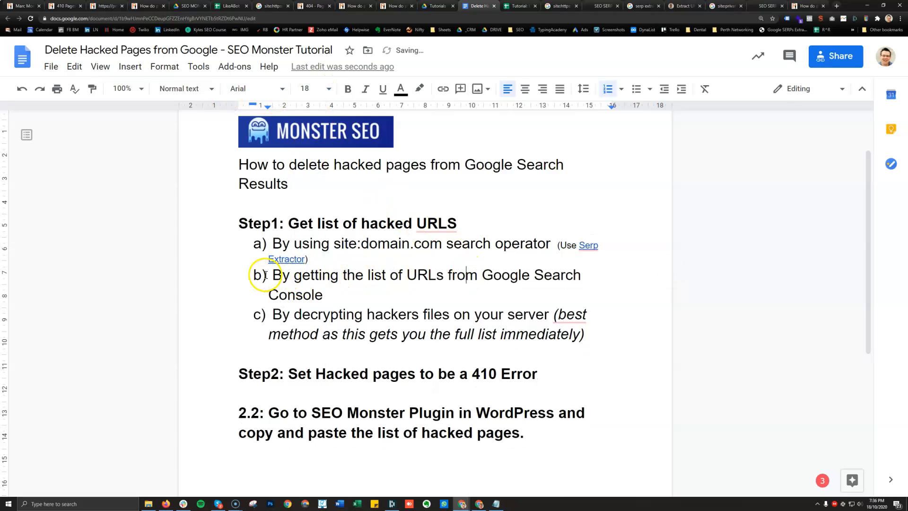
drag(273, 275, 384, 275)
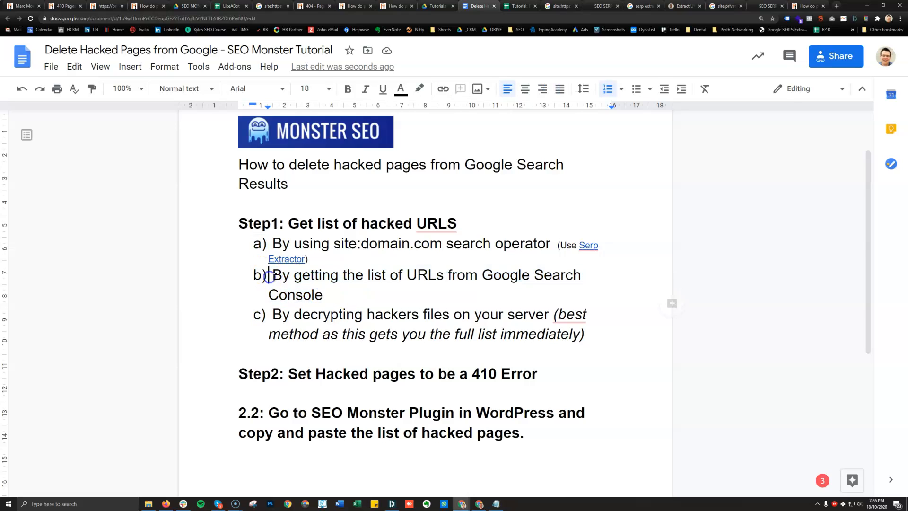
Highlight, then clear the highlight on item c about decrypting hackers' files, and scroll to Step 2
drag(274, 314, 585, 335)
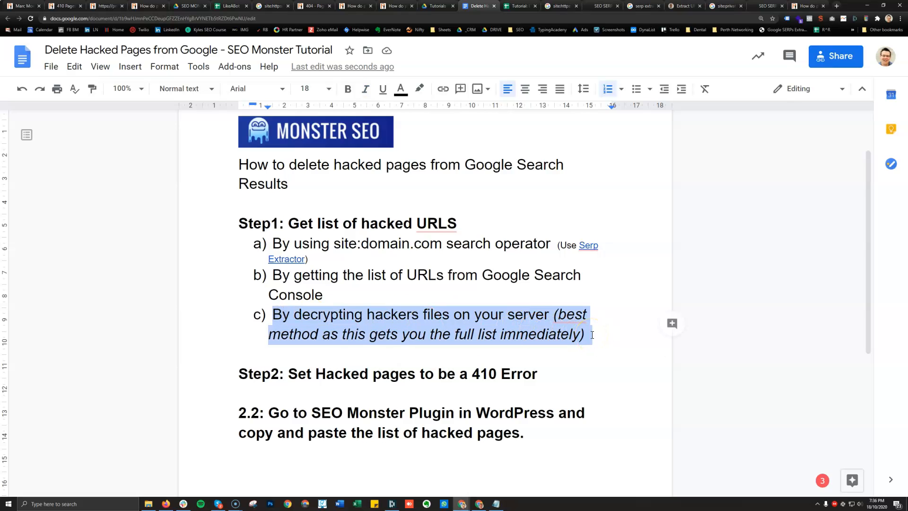
click(364, 88)
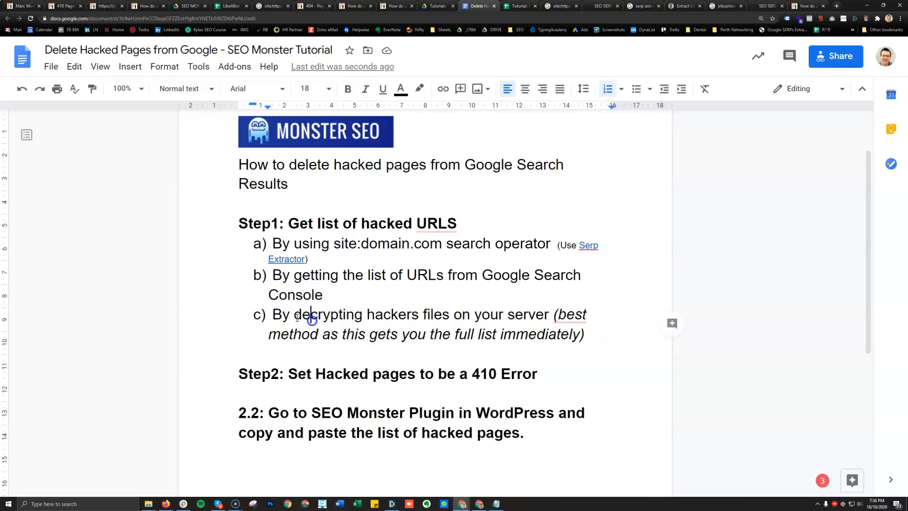
drag(272, 314, 583, 333)
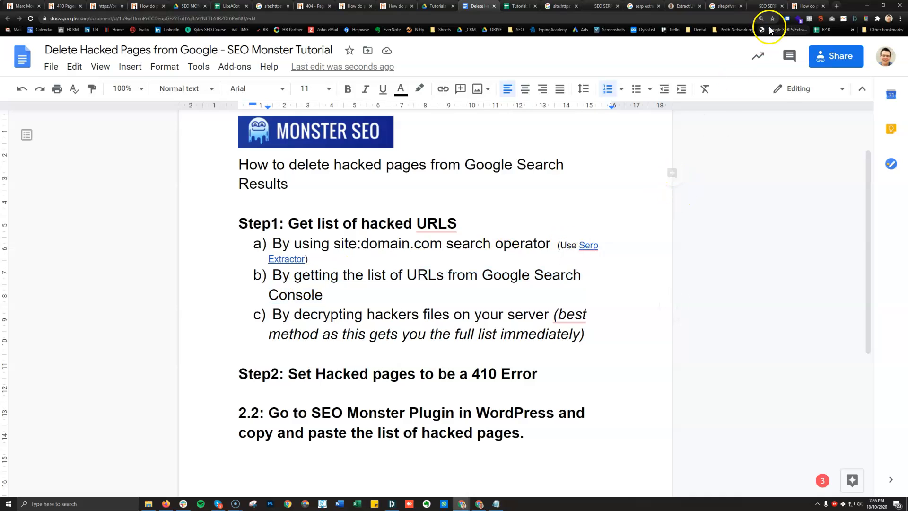
scroll(down, 3)
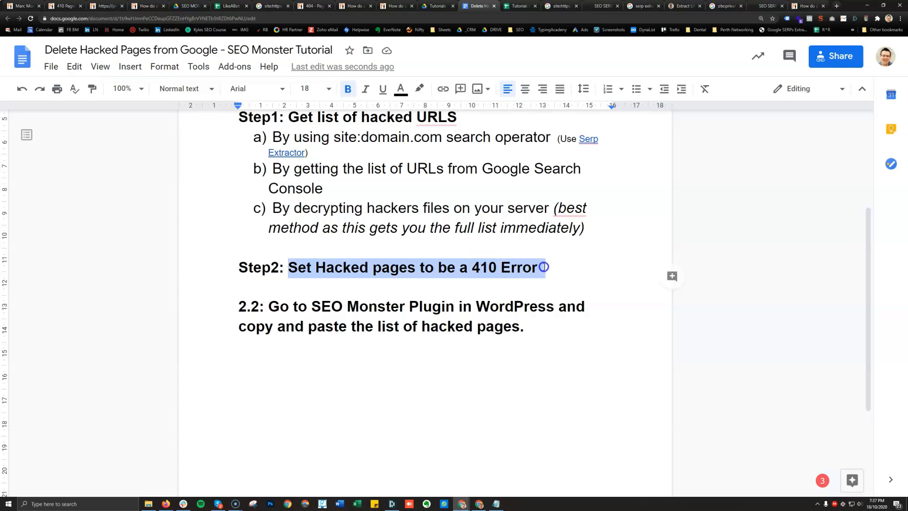
Add a line under Step2: '410 Errors not supported by GSC… Google will action this correctly'
click(475, 266)
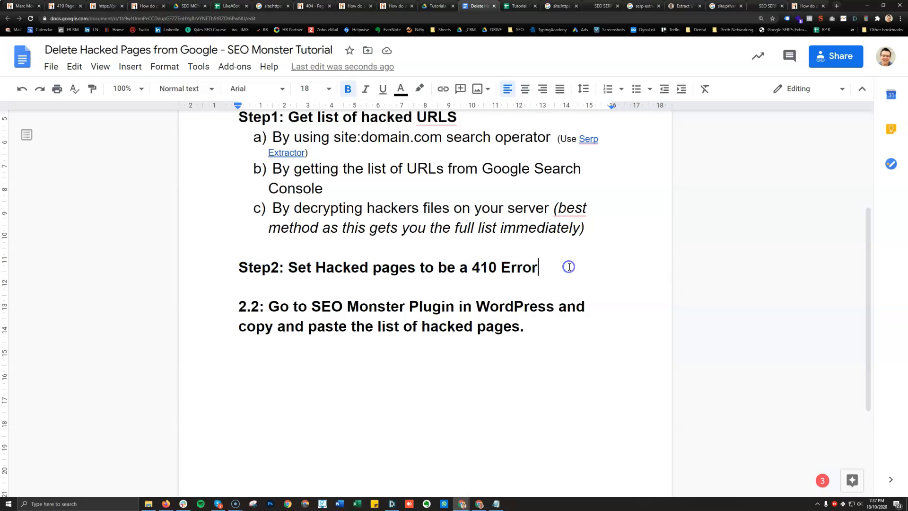
key(enter)
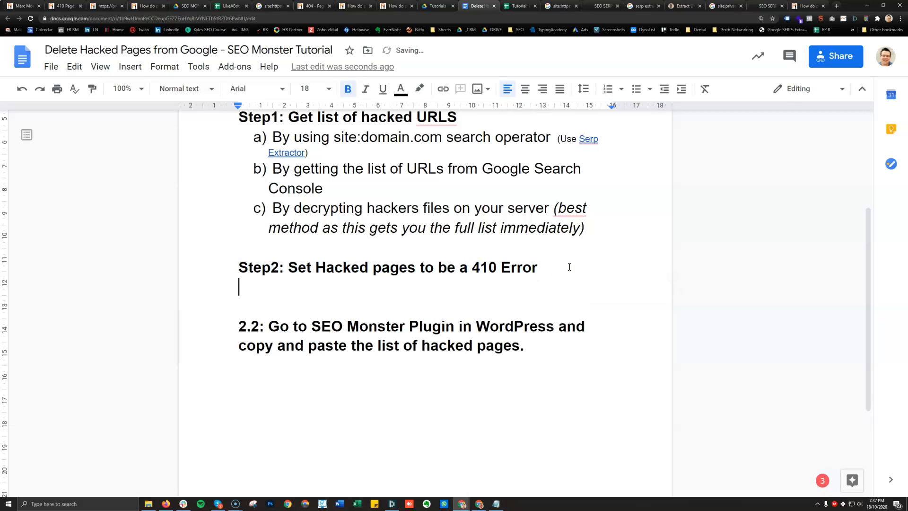
text(410)
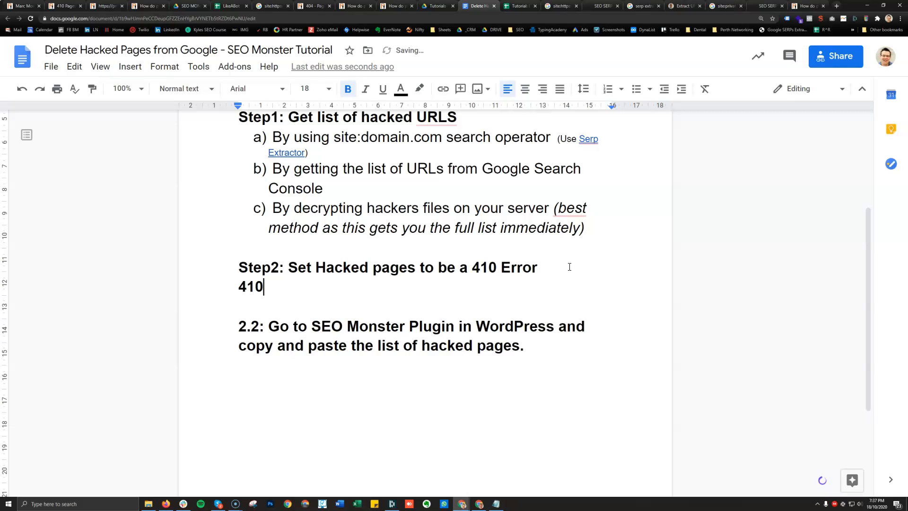
text(Errors not su)
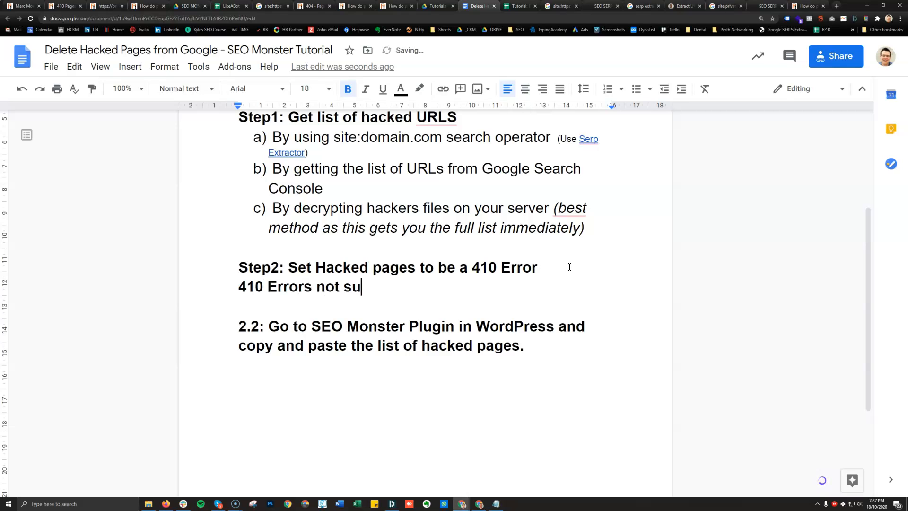
text(pported by G)
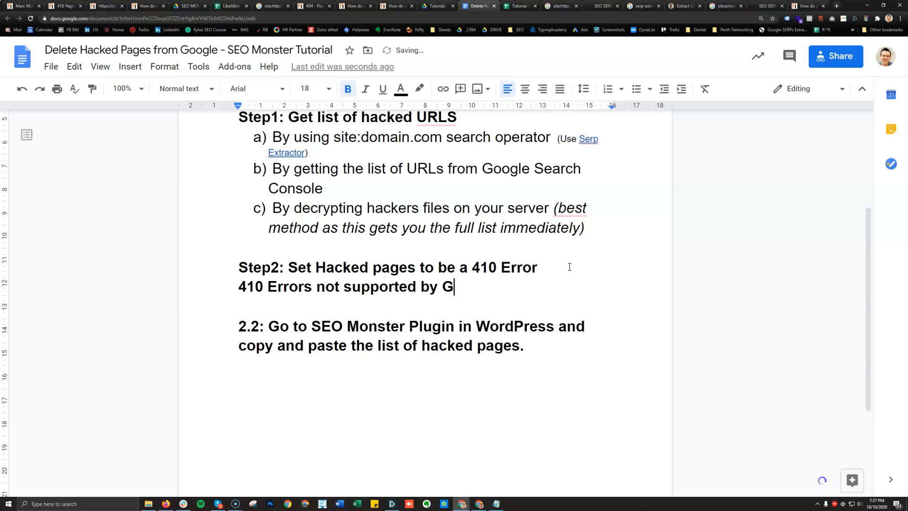
text(SC (will show as error in)
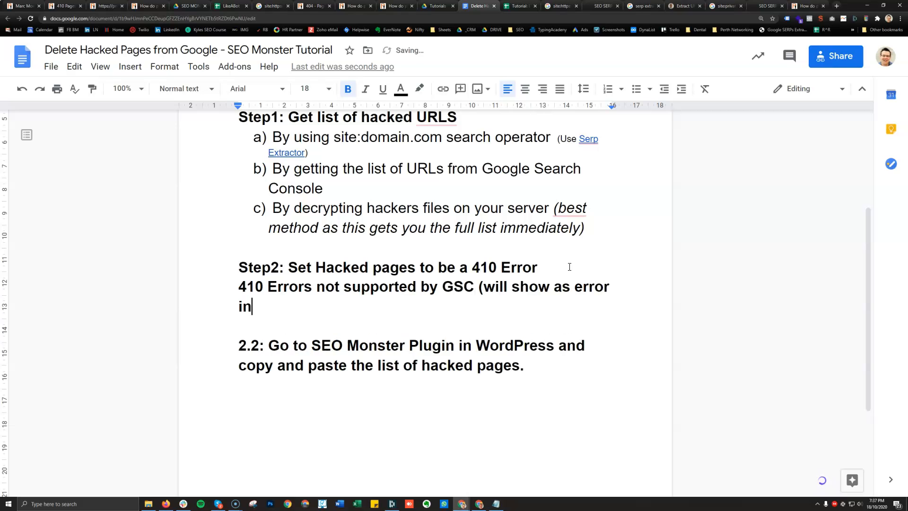
text(GSC)
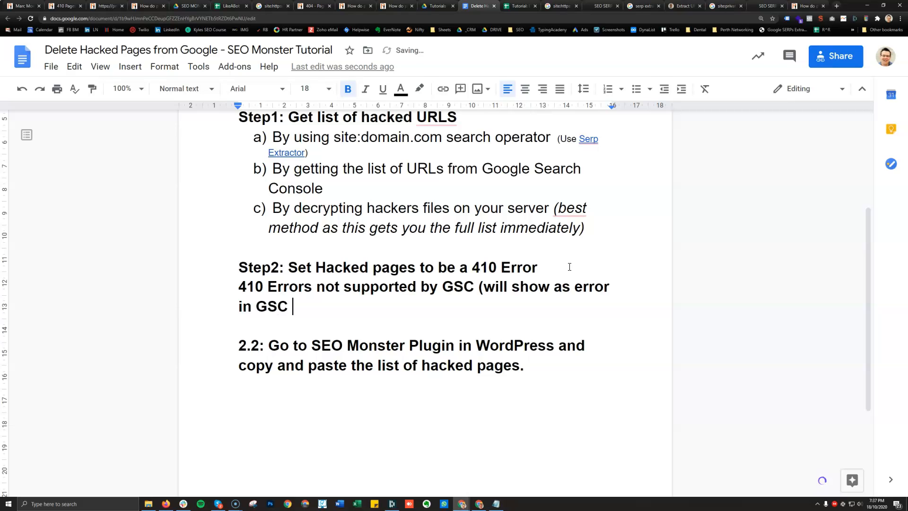
text(-)
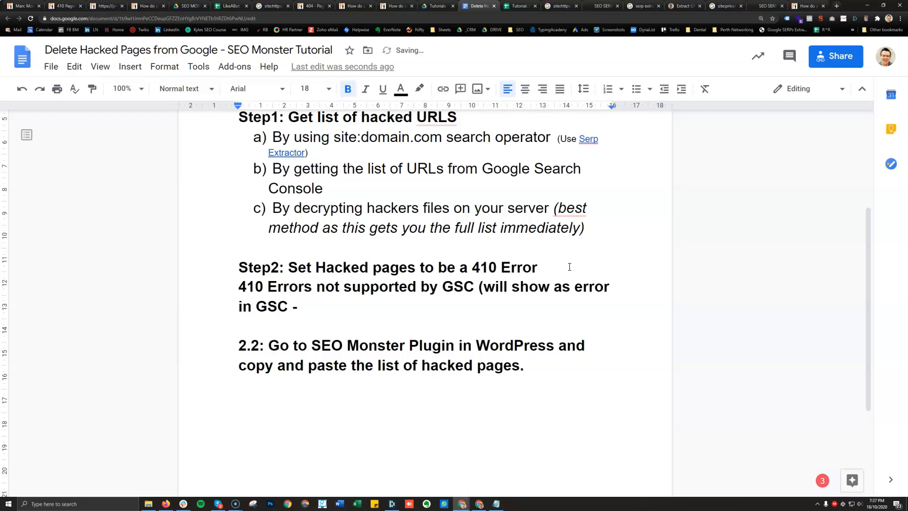
text(reporting error onl)
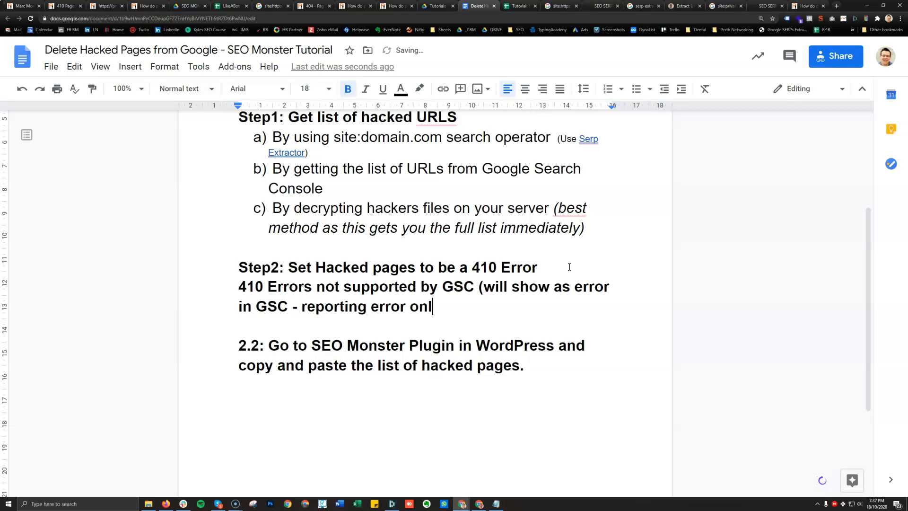
text(y,)
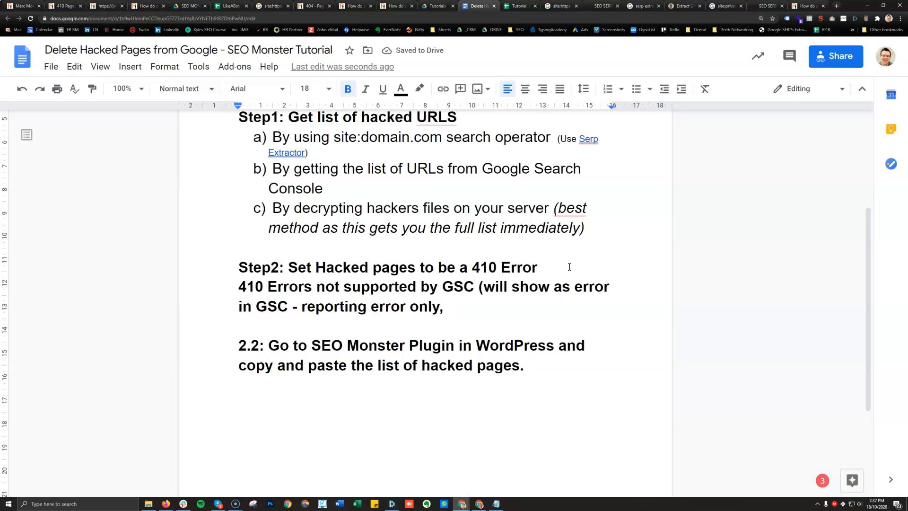
text(Google will)
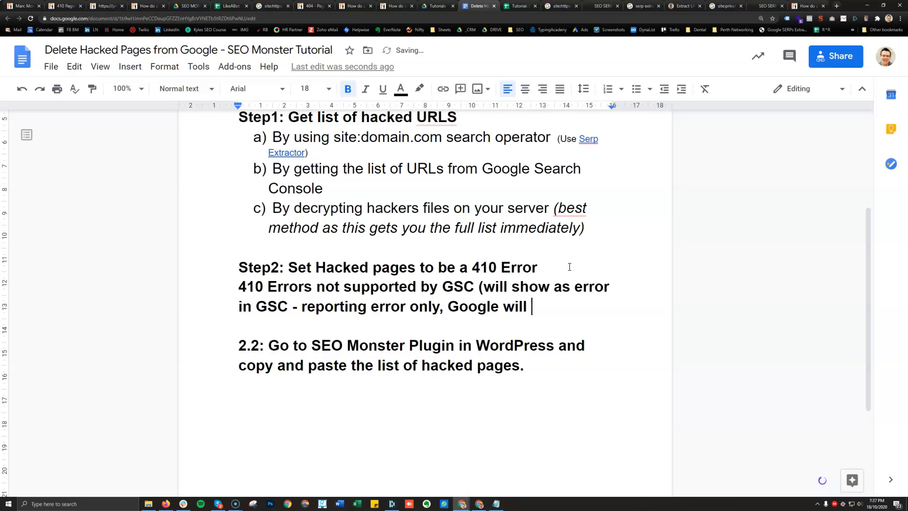
text(action this)
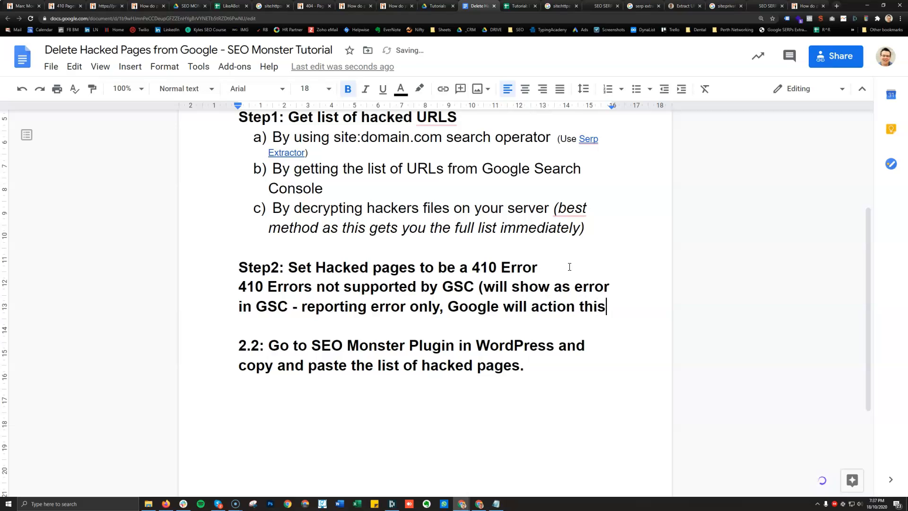
text(correctly on their own s)
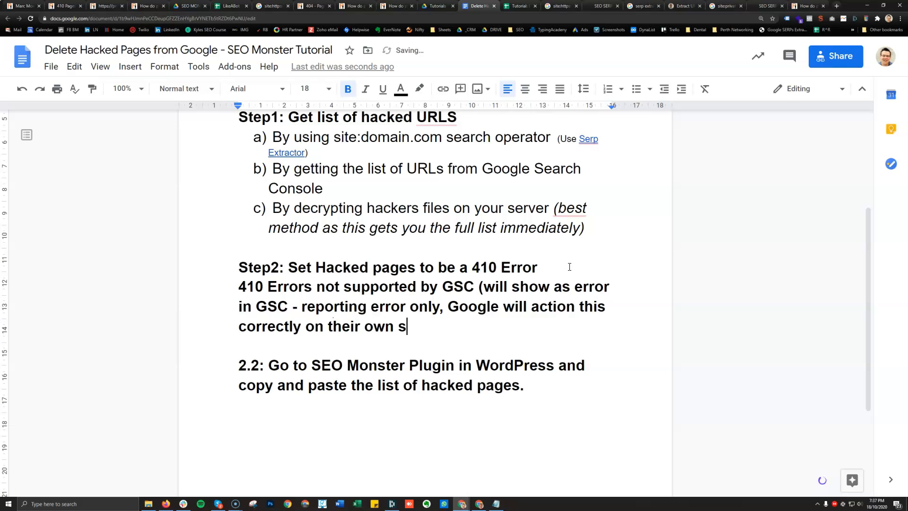
text(erver))
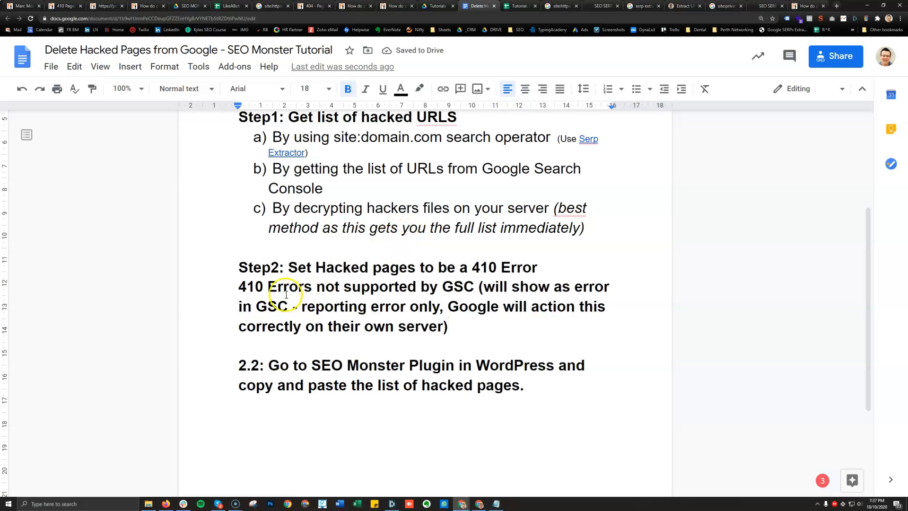
Select the whole 410-errors note under Step2 and remove its bold
drag(283, 286, 480, 325)
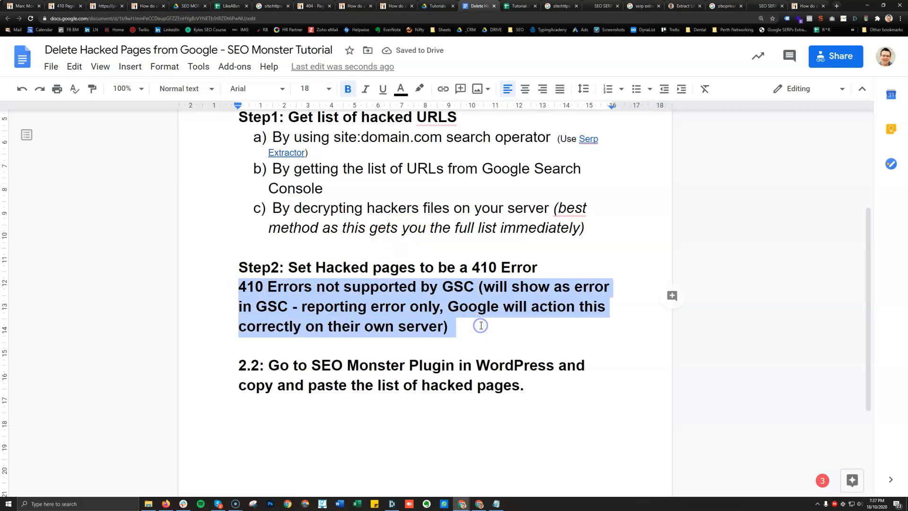
click(348, 88)
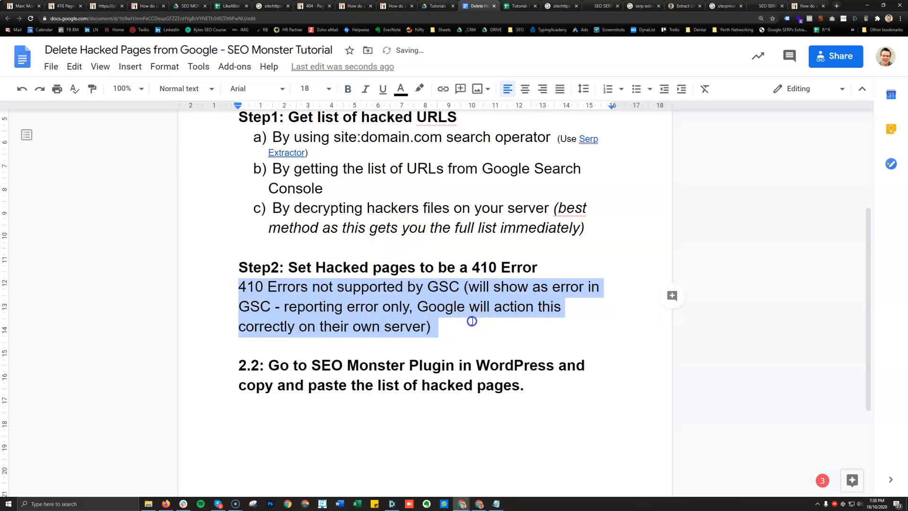
click(240, 286)
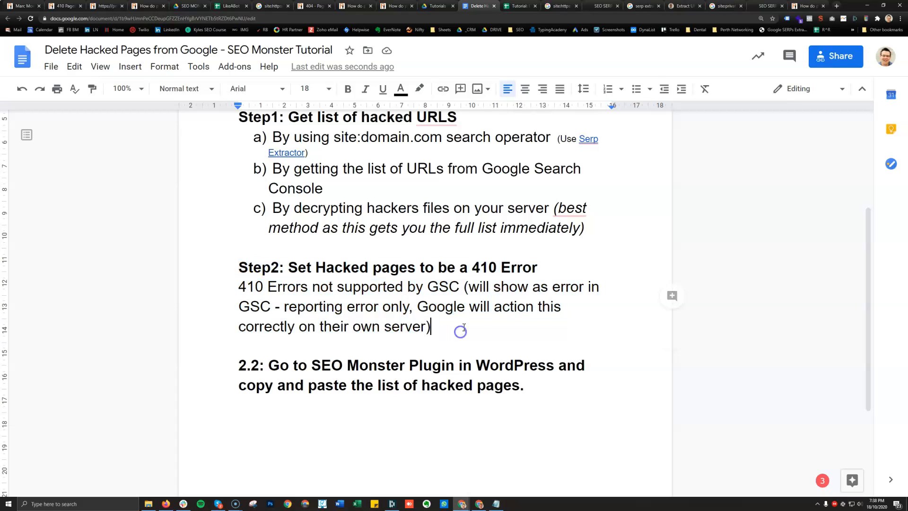
Select the note's parenthetical and the phrase '410 Errors not supported by GSC' in turn
drag(463, 286, 431, 325)
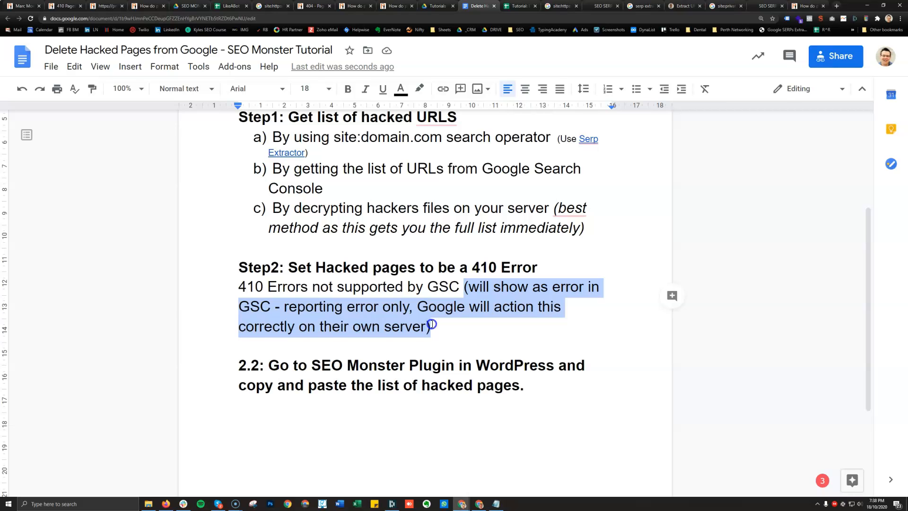
click(310, 286)
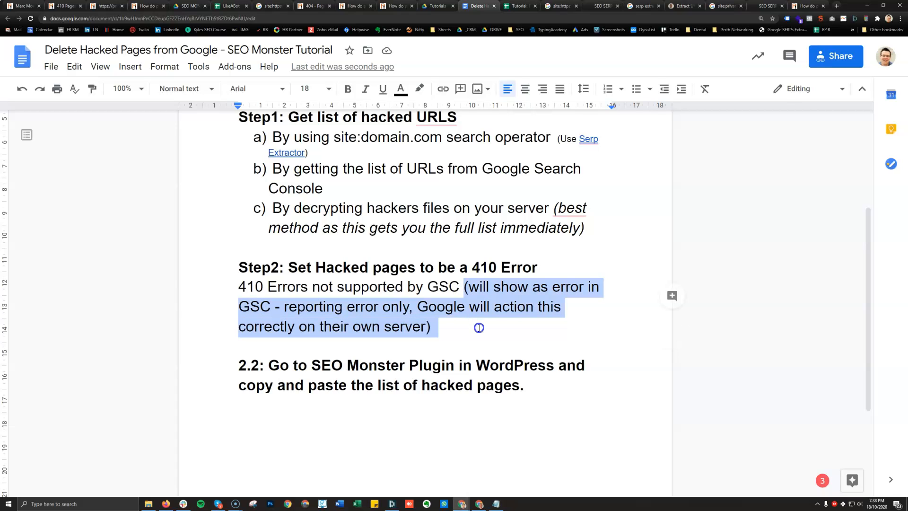
click(430, 326)
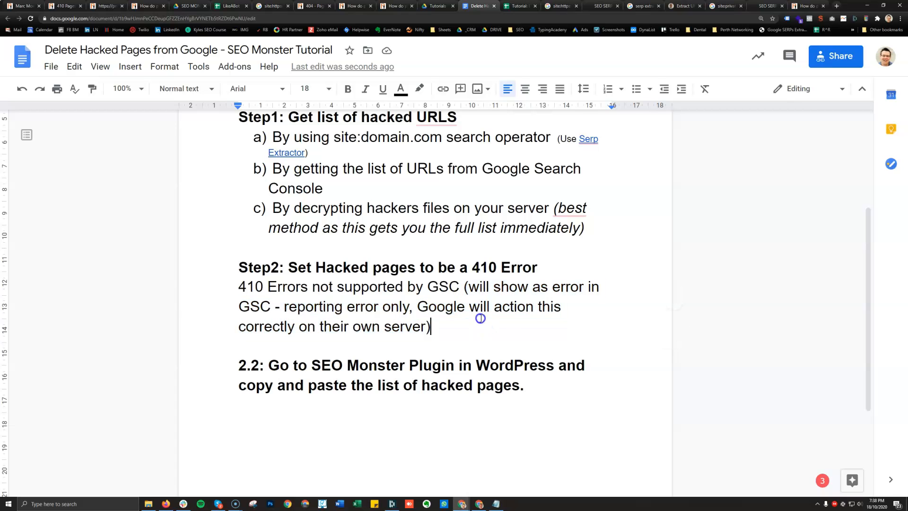
click(460, 286)
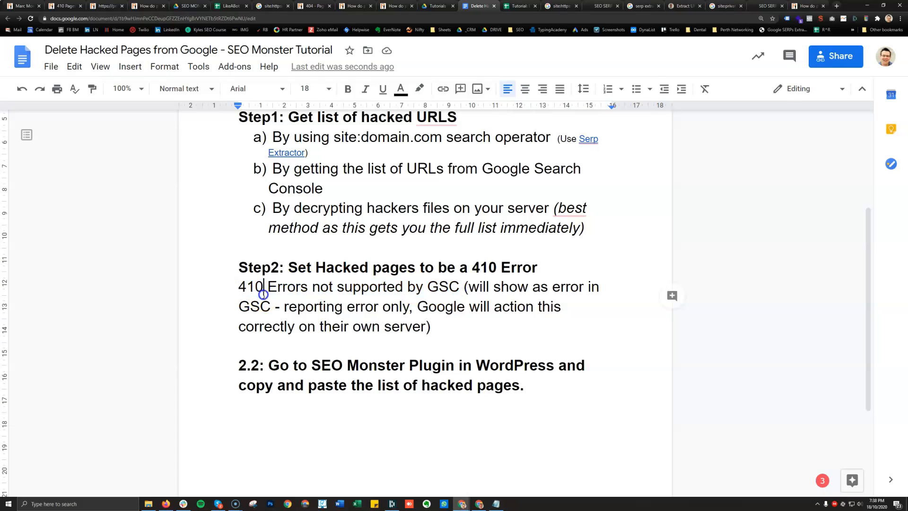
double_click(250, 286)
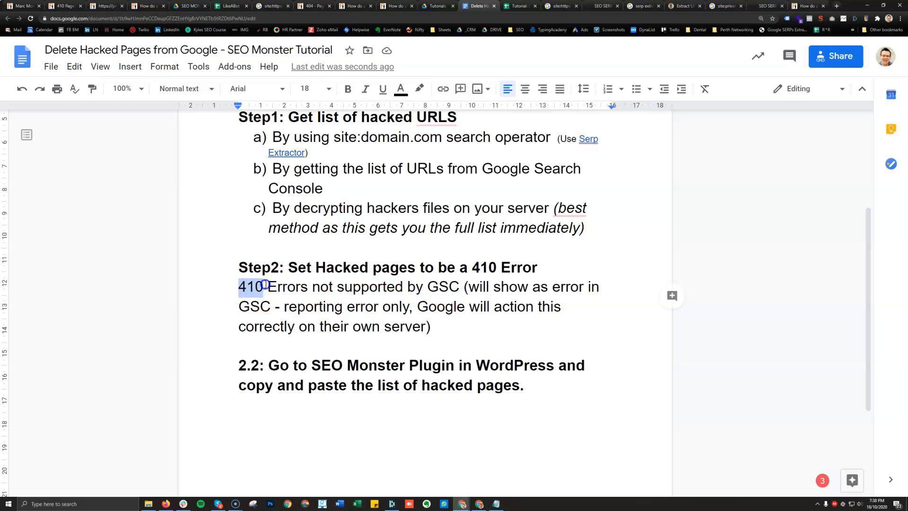
click(459, 286)
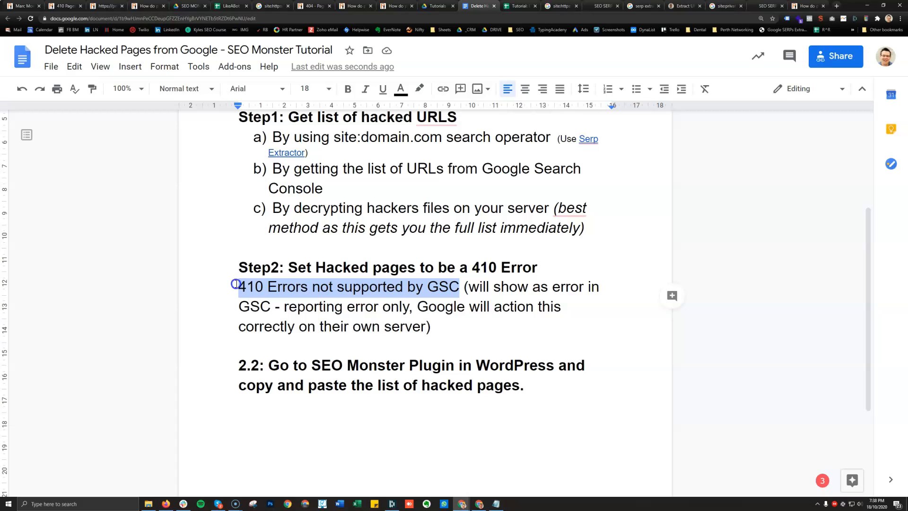
click(462, 286)
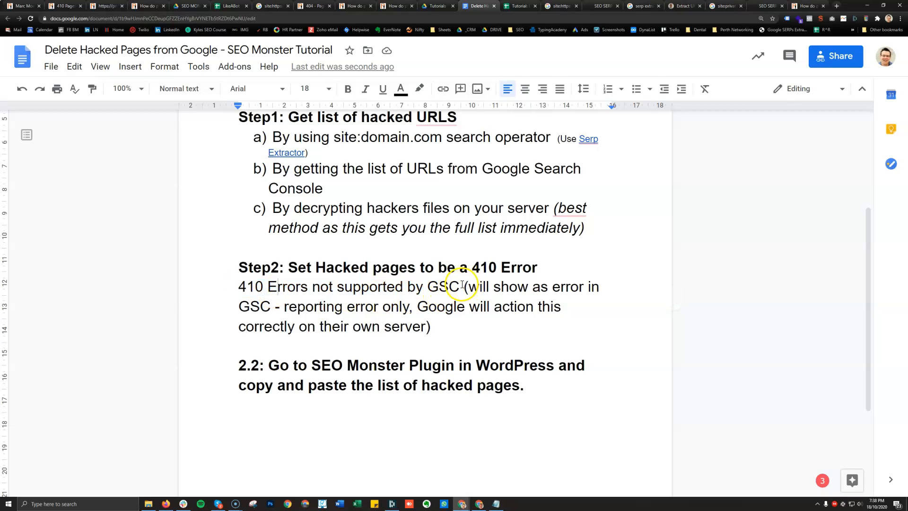
drag(238, 286, 459, 286)
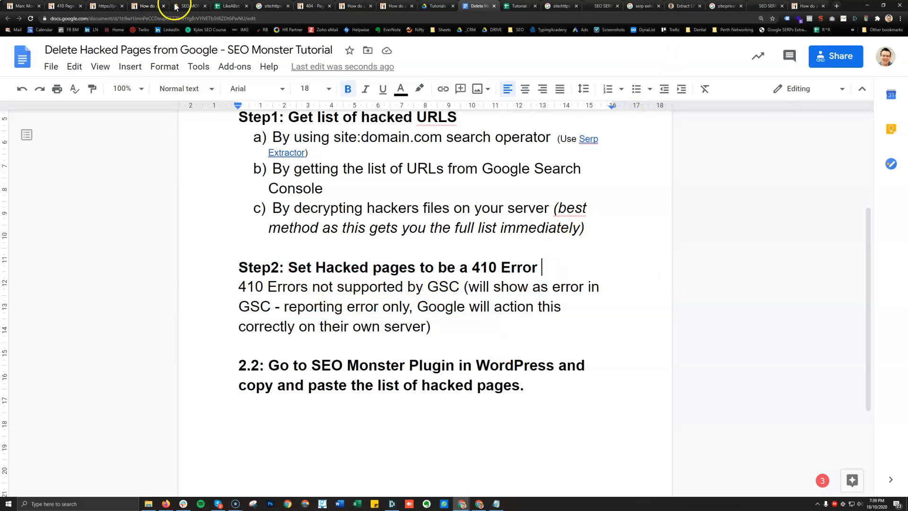
Open the SEO Monster 410 tool, scroll to 'Manually add URLs', then show the hacked-URLs sheet
click(65, 6)
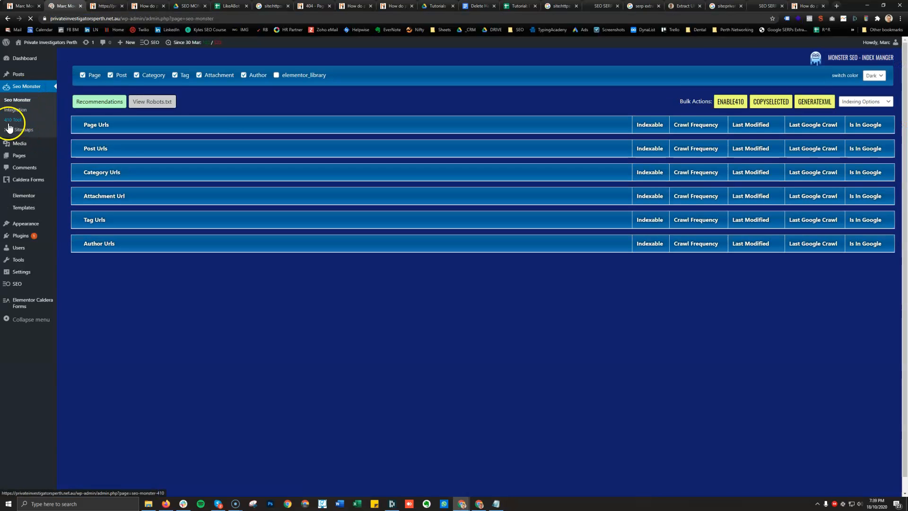
click(13, 121)
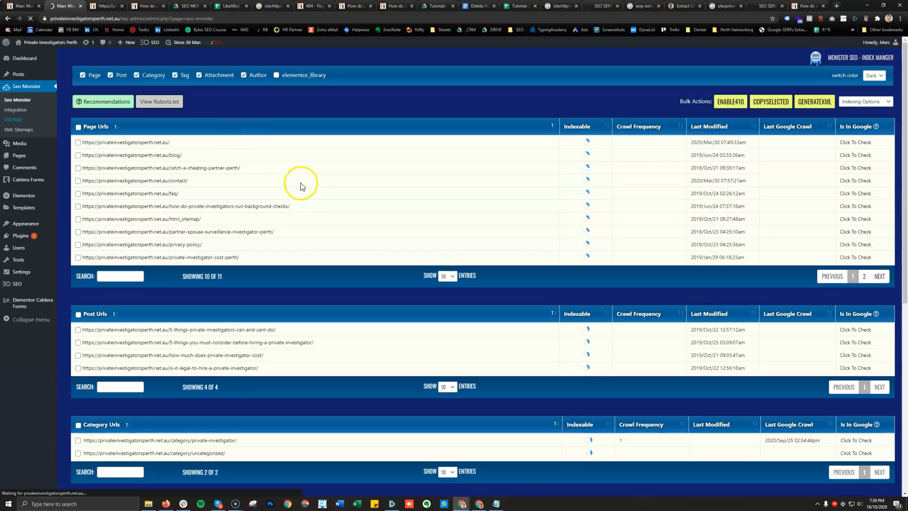
click(13, 120)
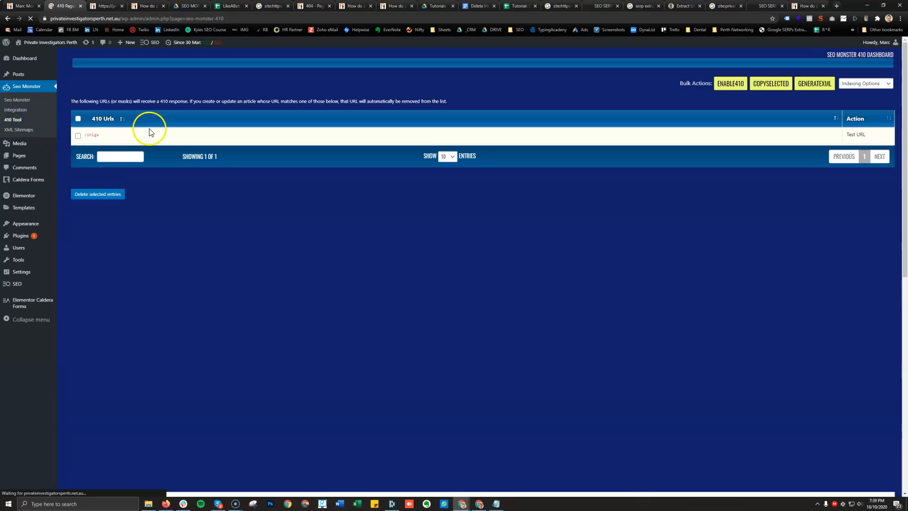
scroll(down, 3)
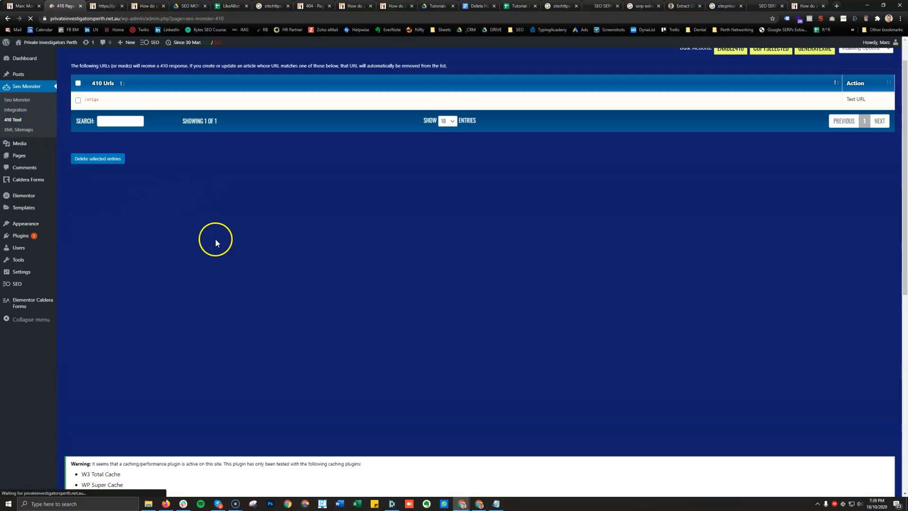
scroll(down, 3)
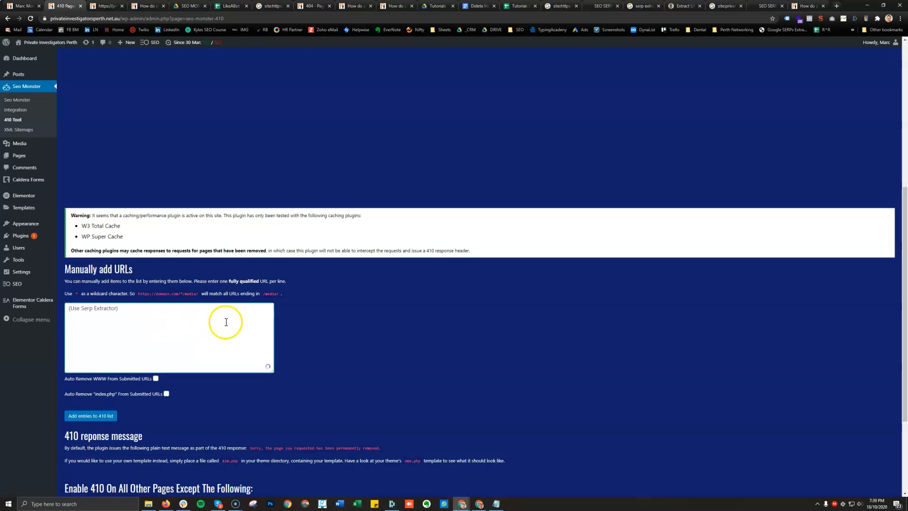
click(515, 5)
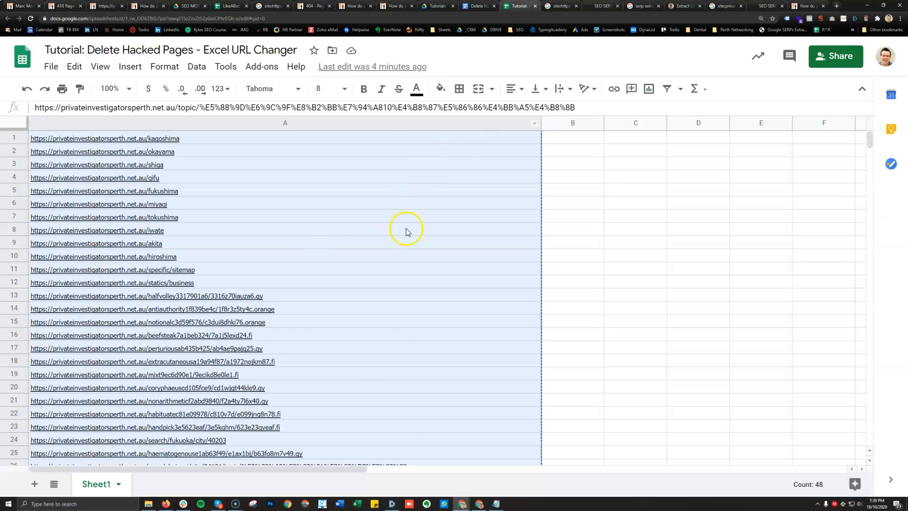
mouse_move(431, 152)
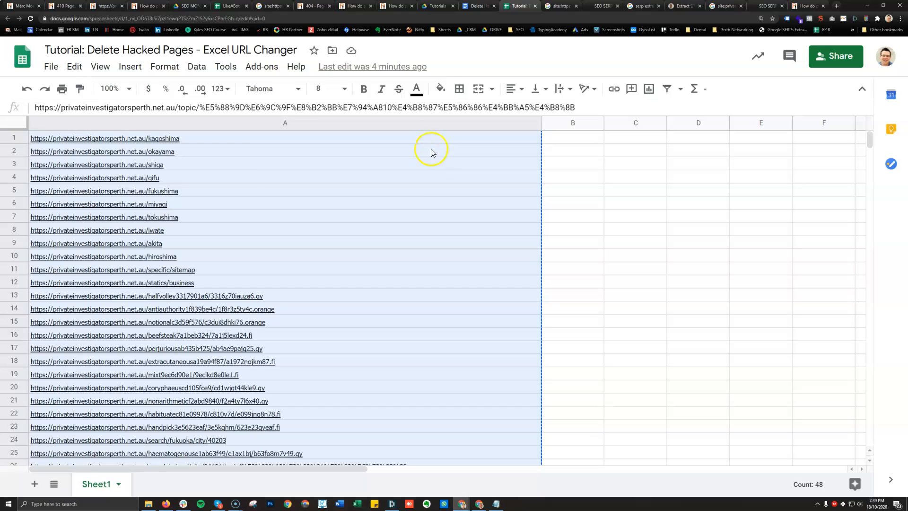
Return to the WordPress 410 Tool page to paste the copied URLs
click(64, 5)
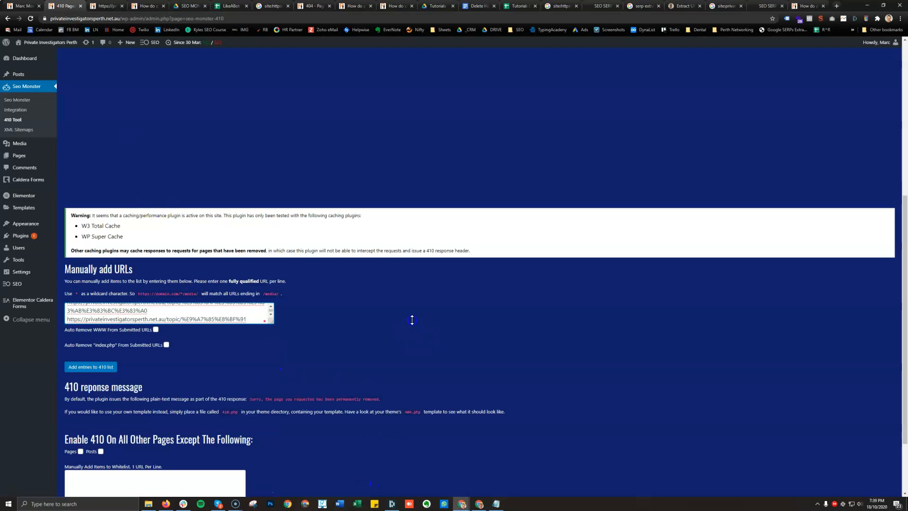
Add the 48 hacked URLs to the 410 list, show 100 entries, and test a bukken URL returns 410
click(90, 367)
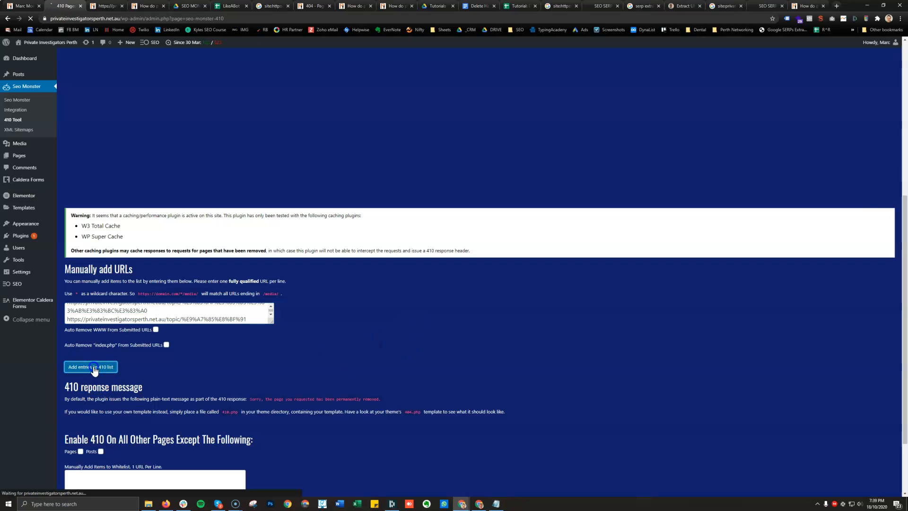
click(90, 366)
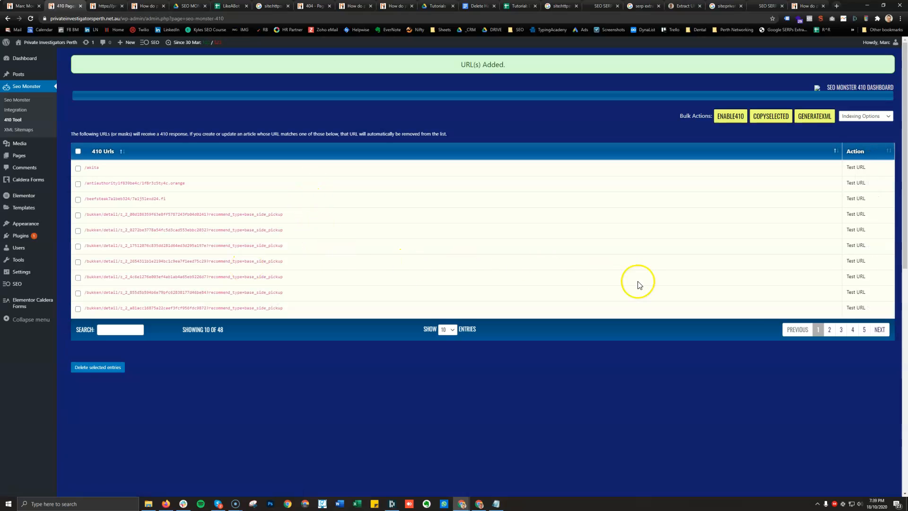
click(447, 329)
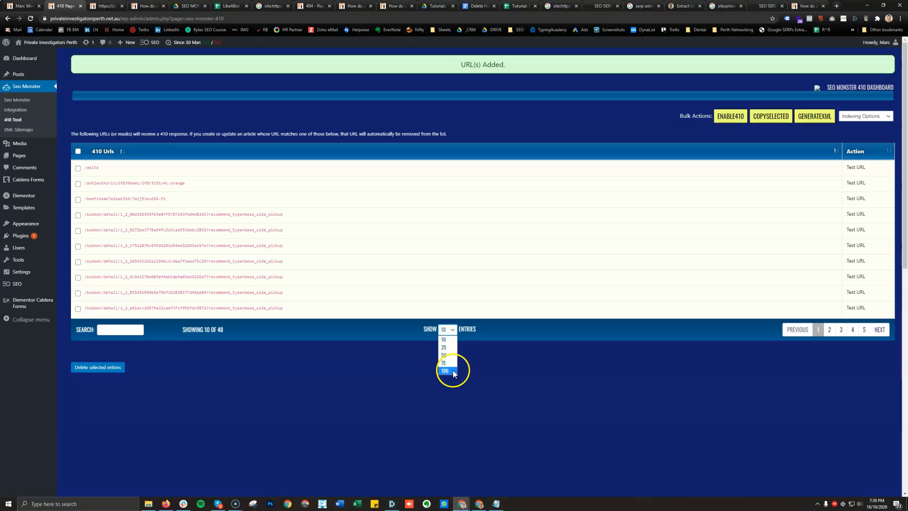
click(444, 371)
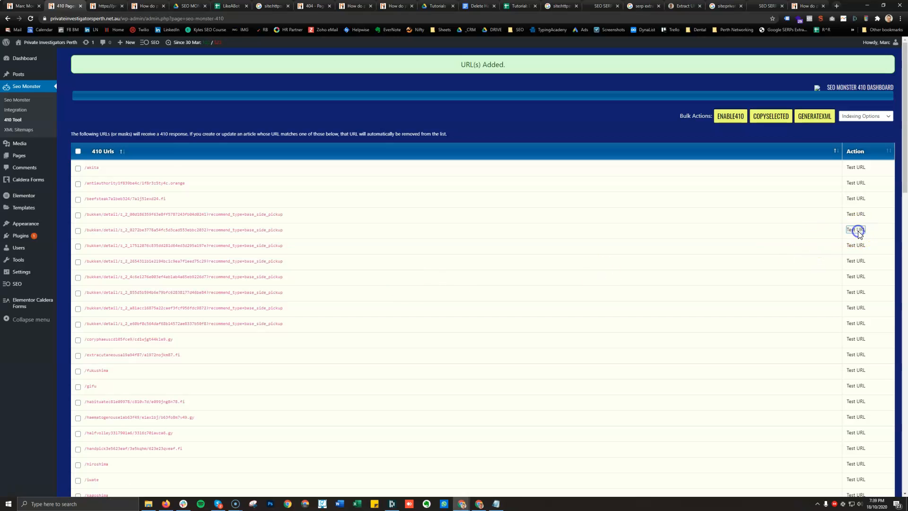
click(856, 230)
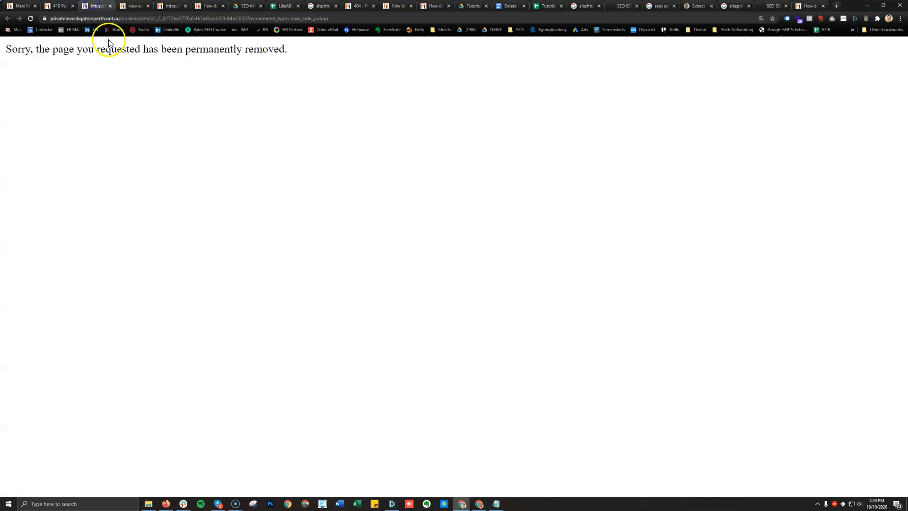
Return to the 410 Tool tab, scroll the list, and open SEO Monster's Index Manager
click(56, 5)
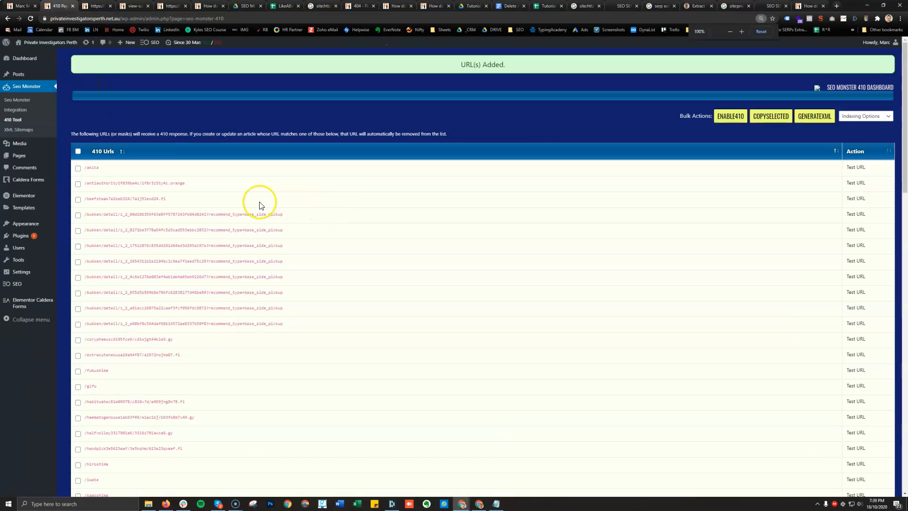
scroll(down, 3)
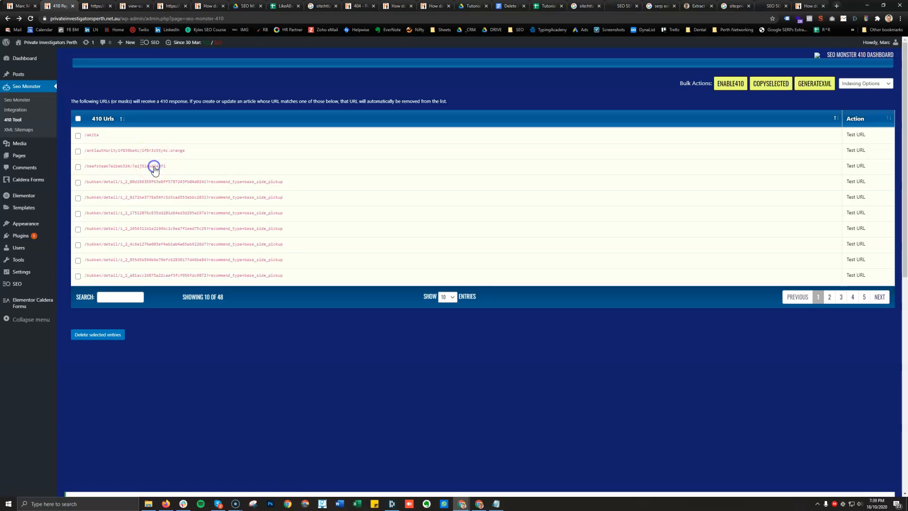
double_click(124, 166)
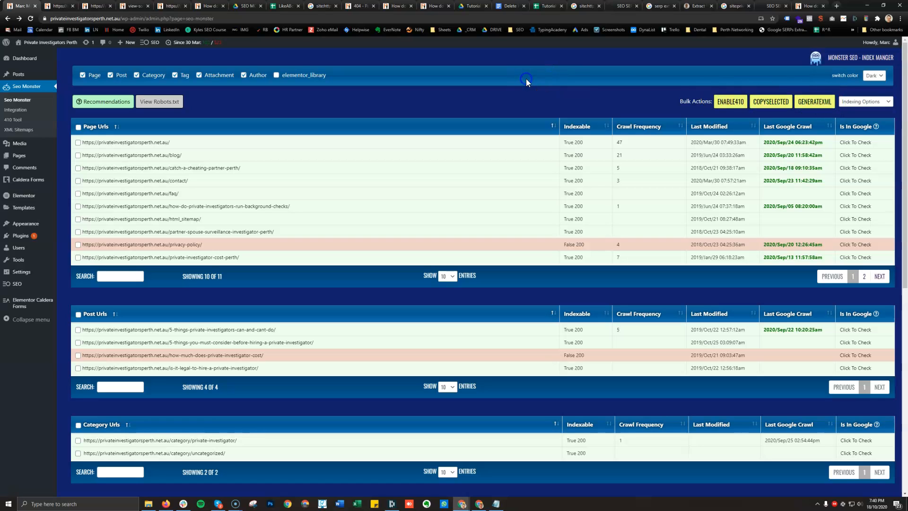
Dismiss the Index Manager's select-a-URL warning, then select every URL in the 410 Tool list
click(814, 101)
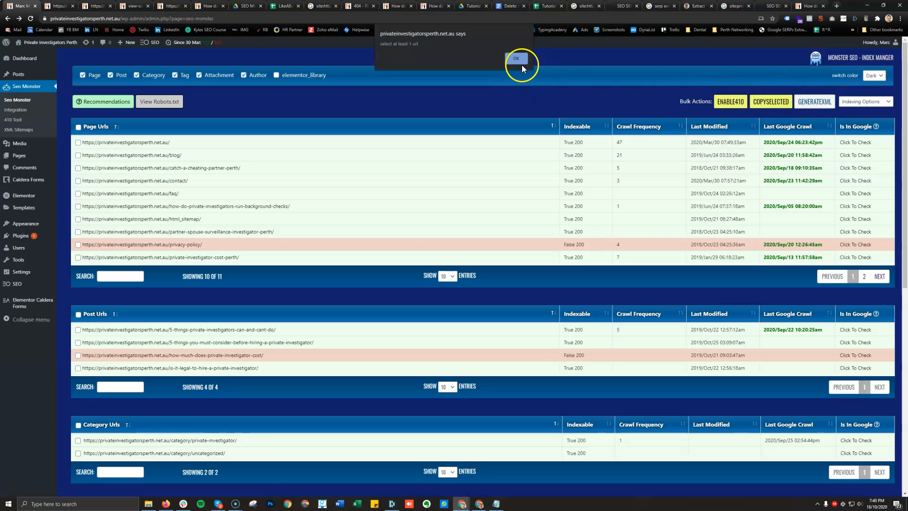
click(516, 58)
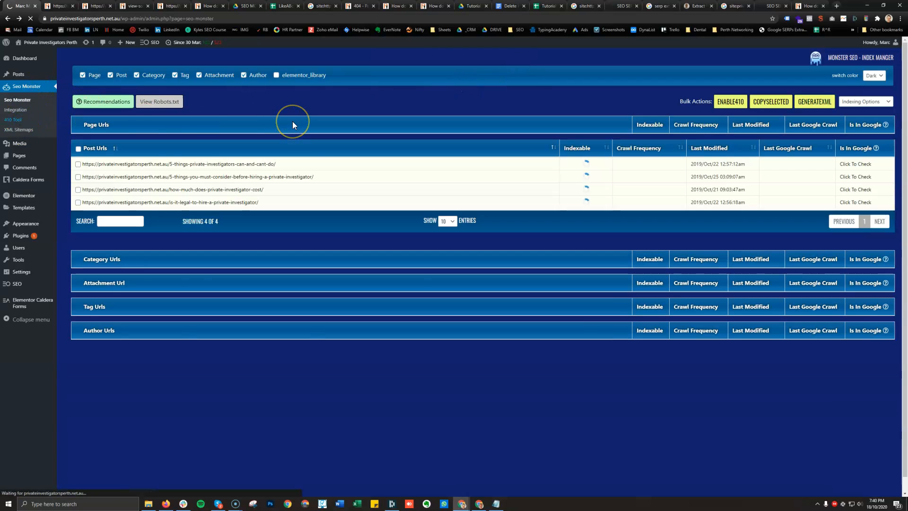
click(12, 120)
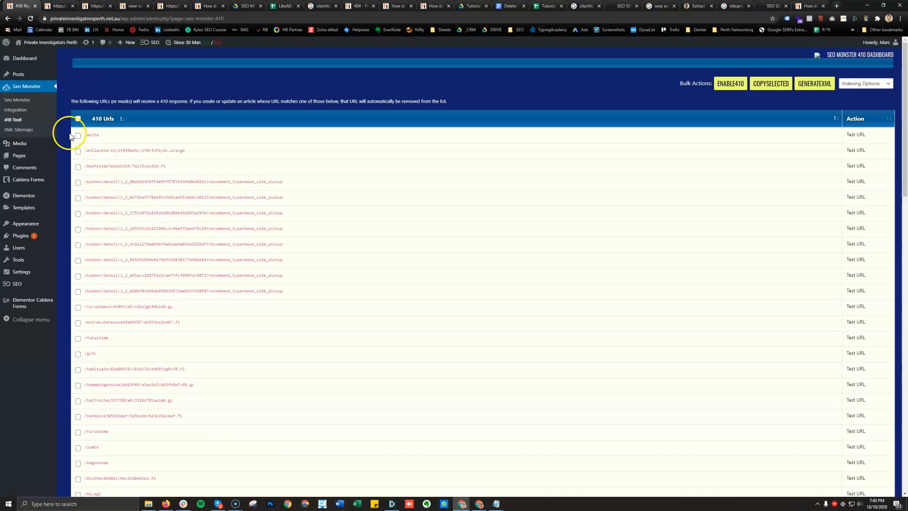
click(78, 118)
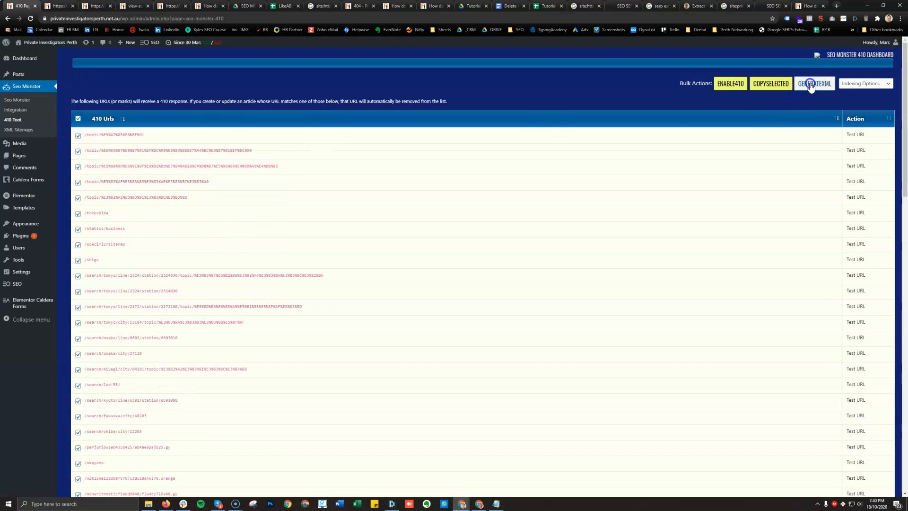
Generate an XML sitemap of the selected URLs named 'deletedpages'
click(814, 84)
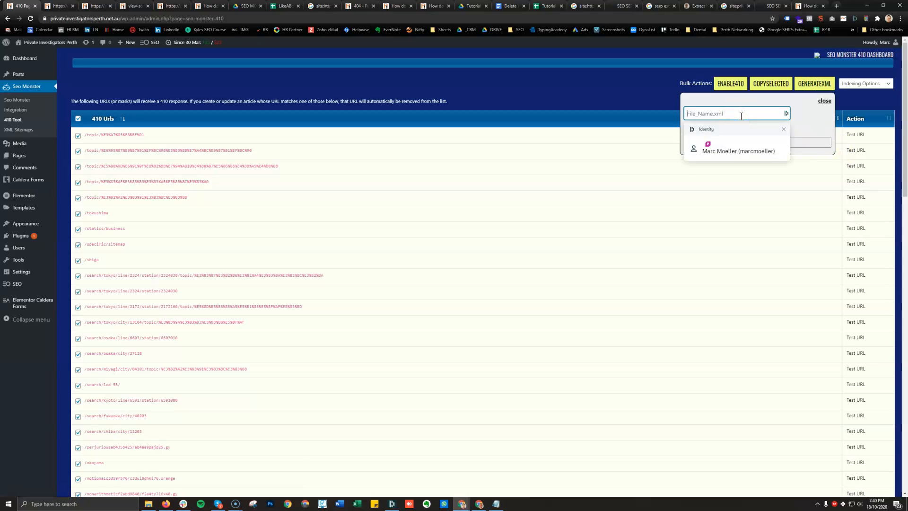
text(d)
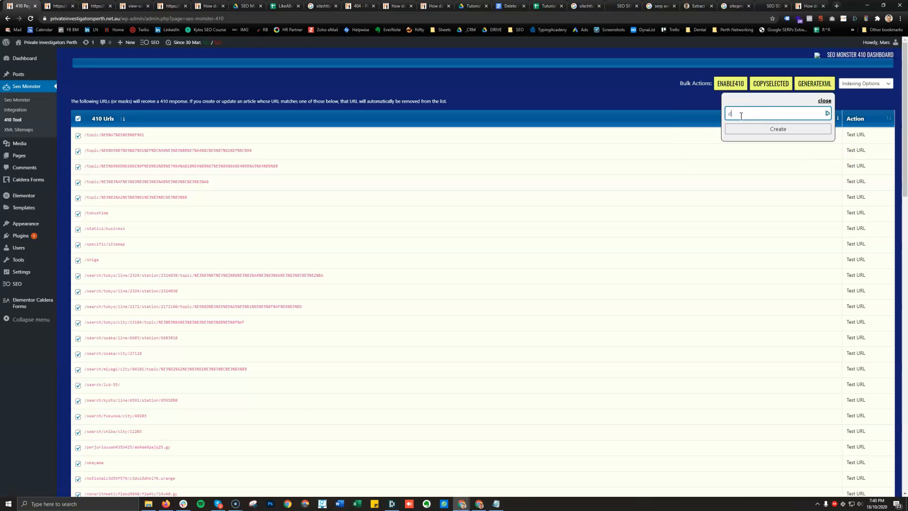
text(eletedpage)
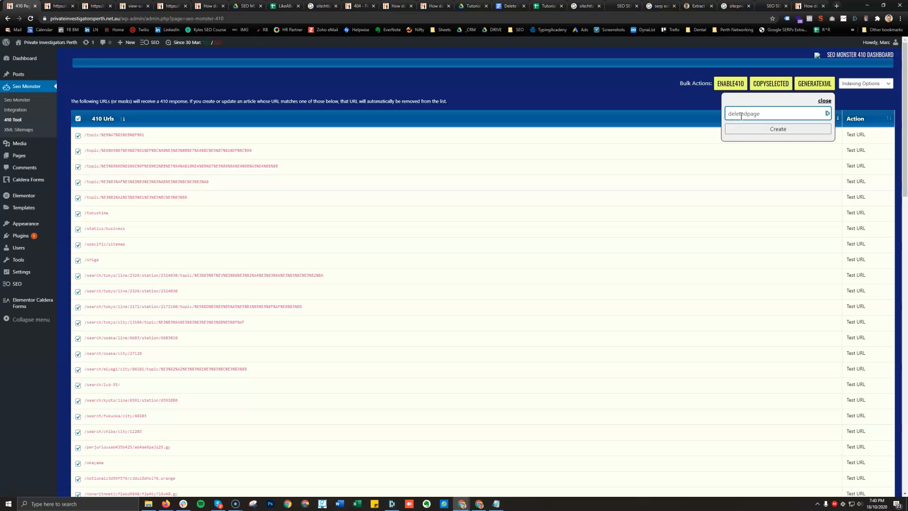
text(s)
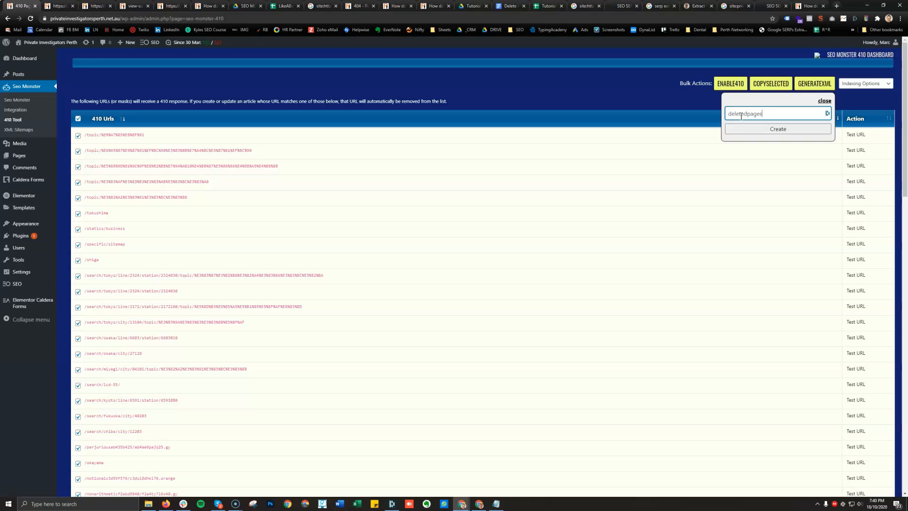
click(777, 128)
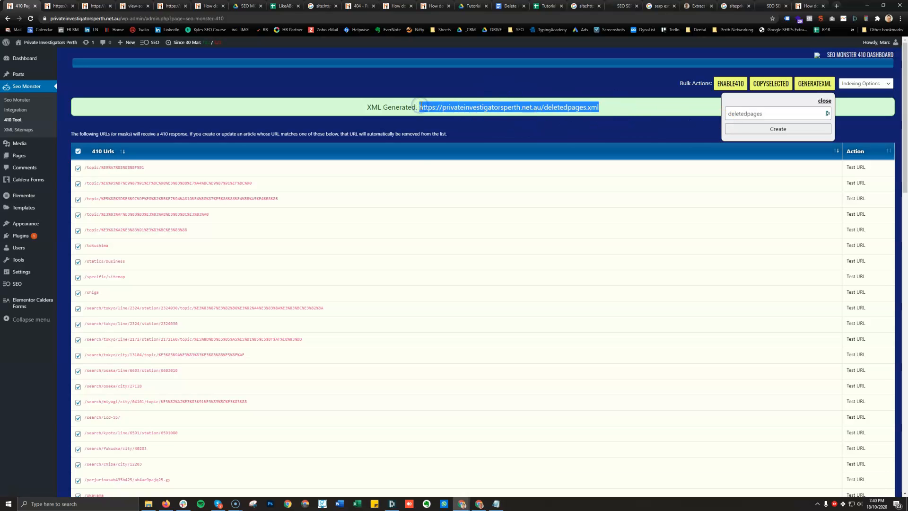
click(508, 107)
text(google.com)
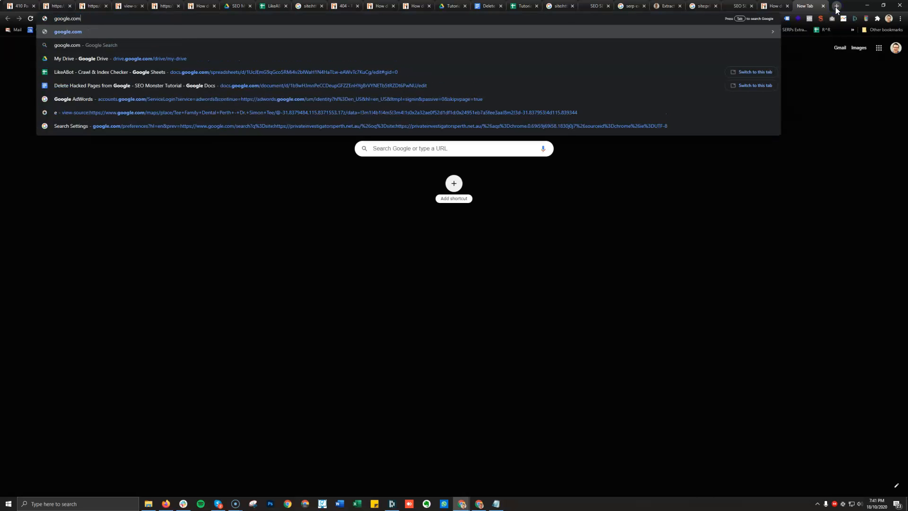
Load google.com/webmasters and launch Search Console
key(Backspace)
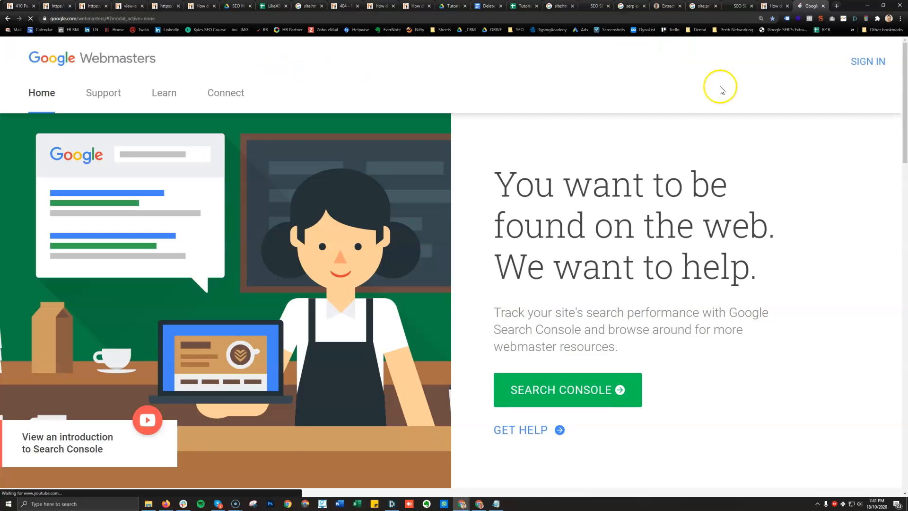
click(567, 389)
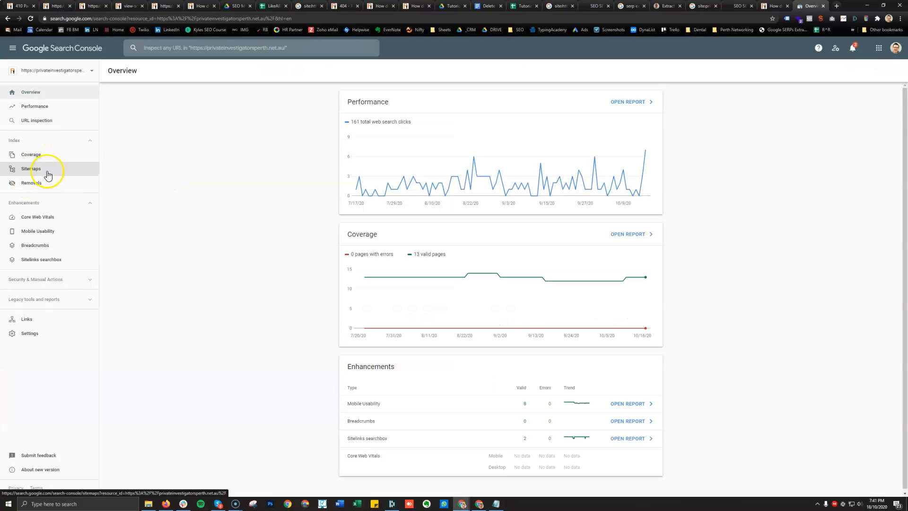
Submit deletedpages.xml in Sitemaps, resubmit after the fetch failure, and view its details
click(31, 168)
text(deletedpages.xml)
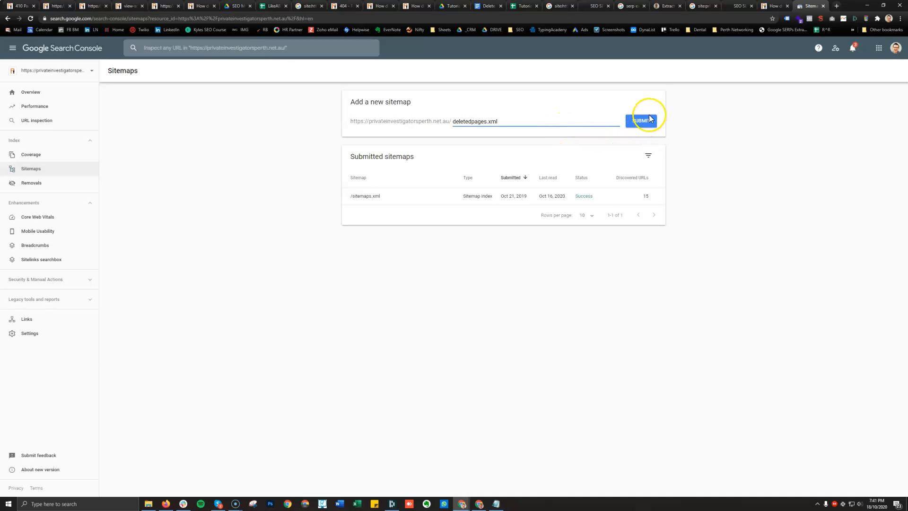
click(641, 121)
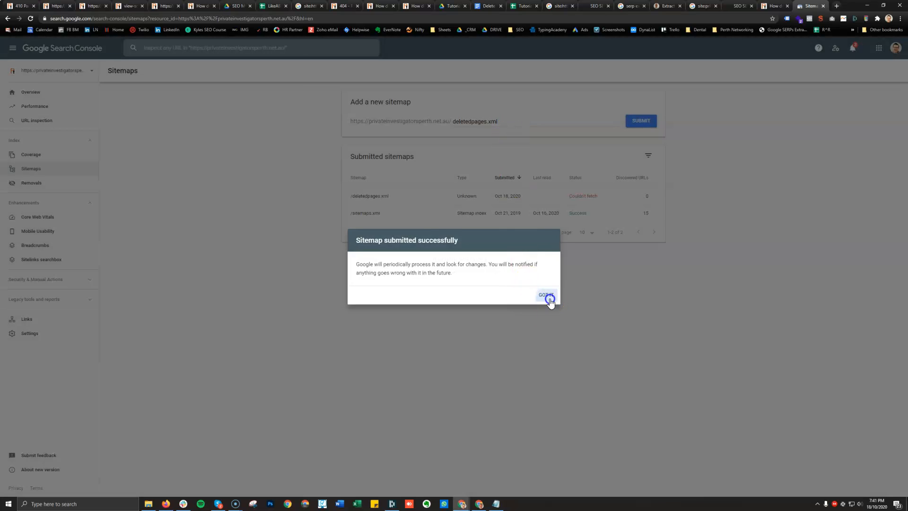
click(544, 295)
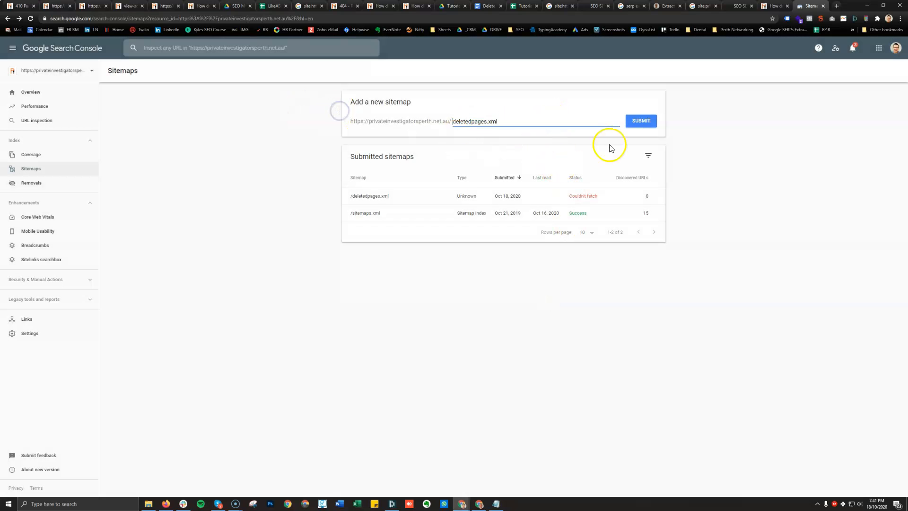
click(641, 121)
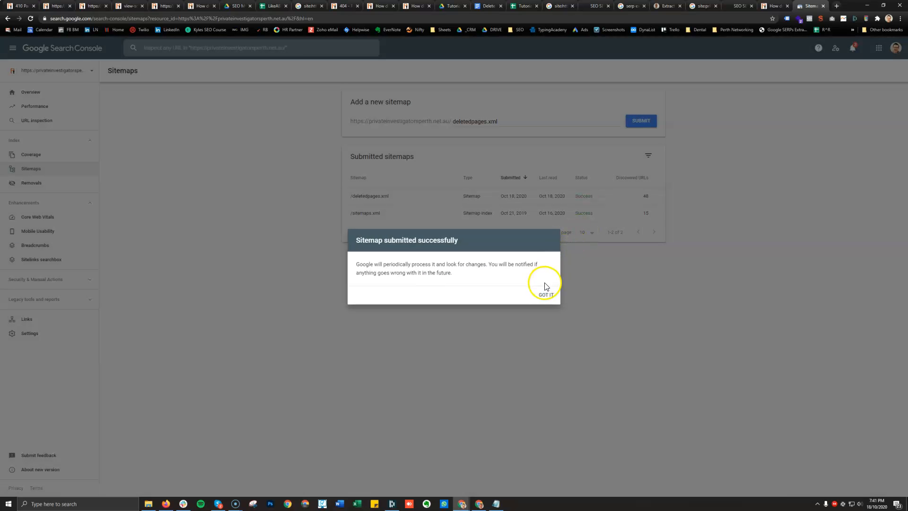
click(545, 294)
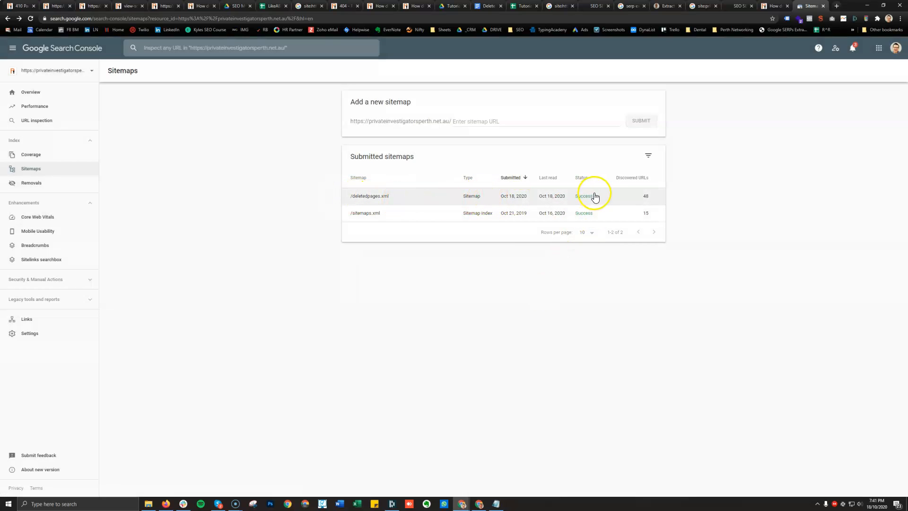
click(369, 196)
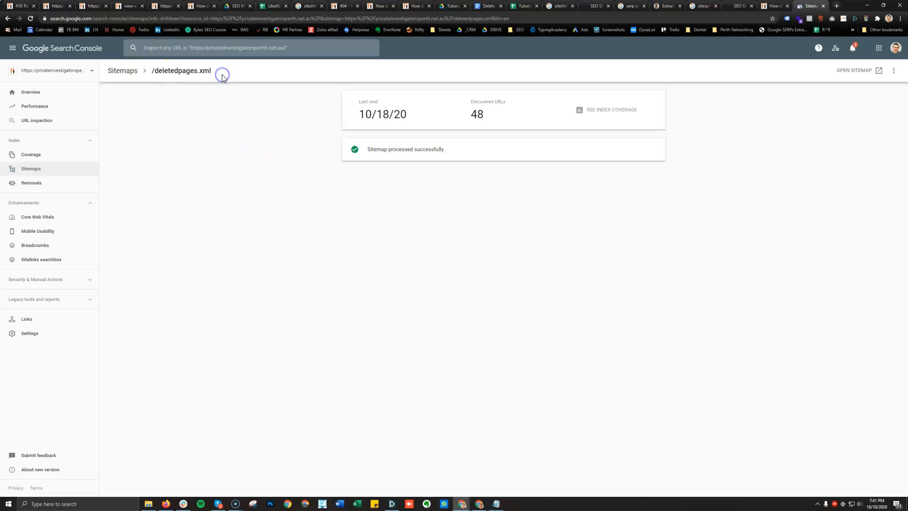
mouse_move(236, 163)
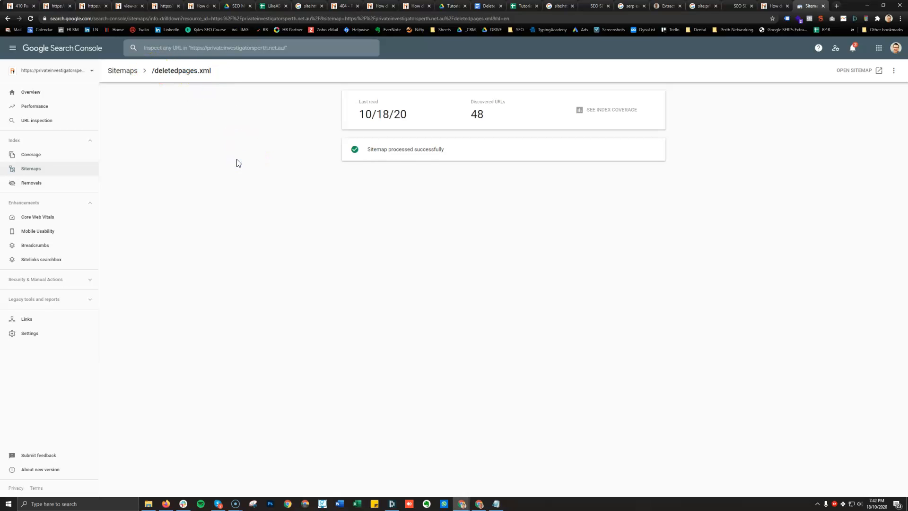